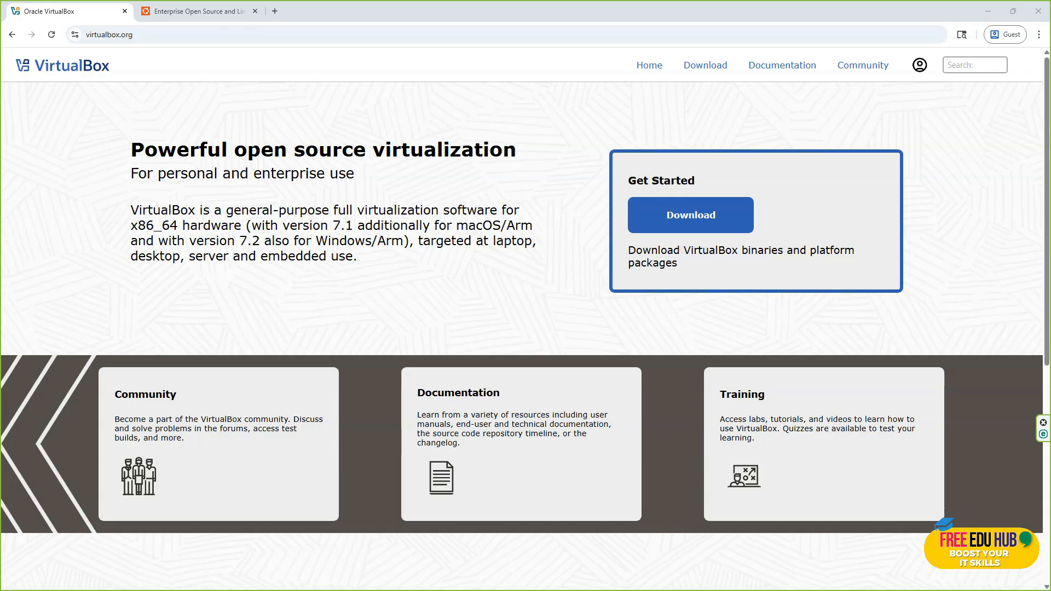
mouse_move(64, 135)
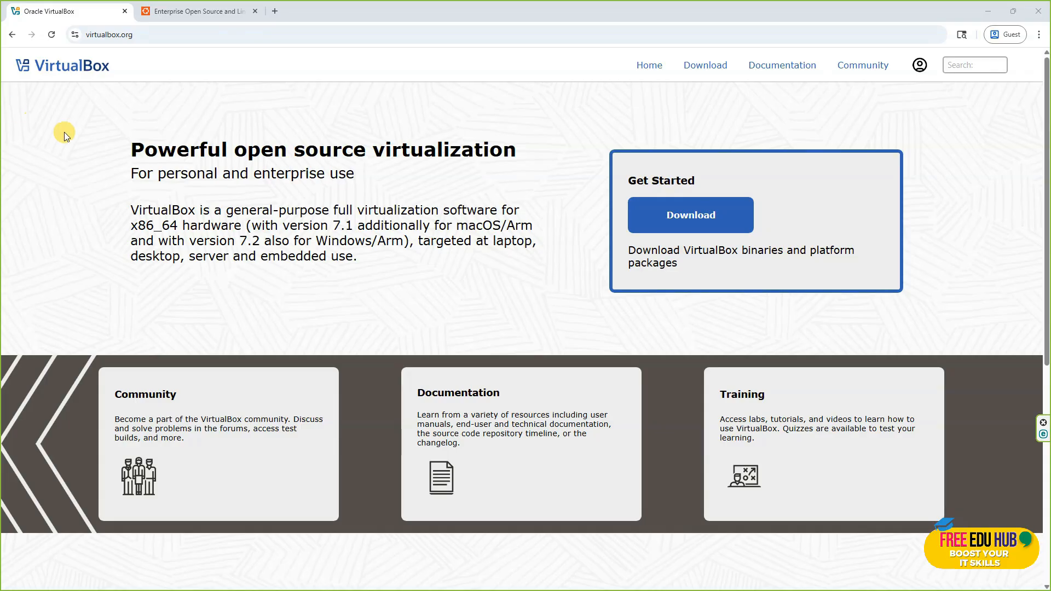
mouse_move(140, 166)
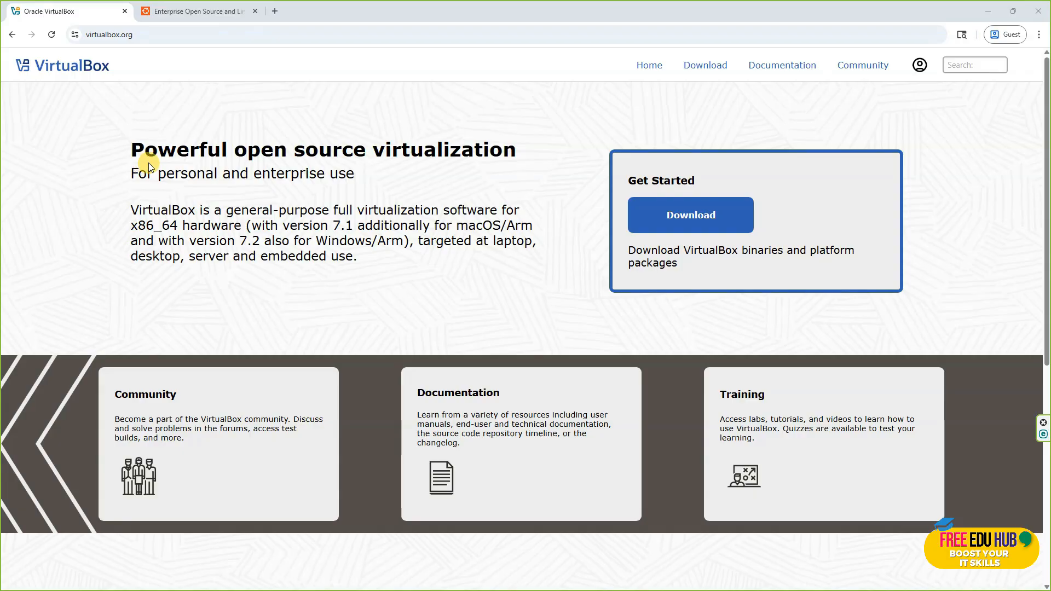
mouse_move(134, 85)
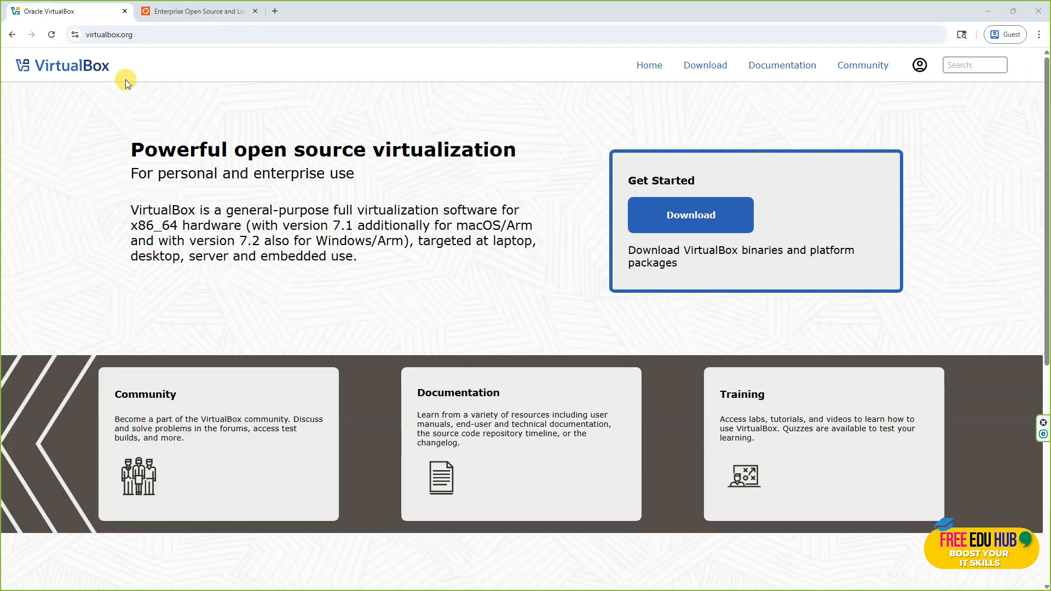
mouse_move(499, 229)
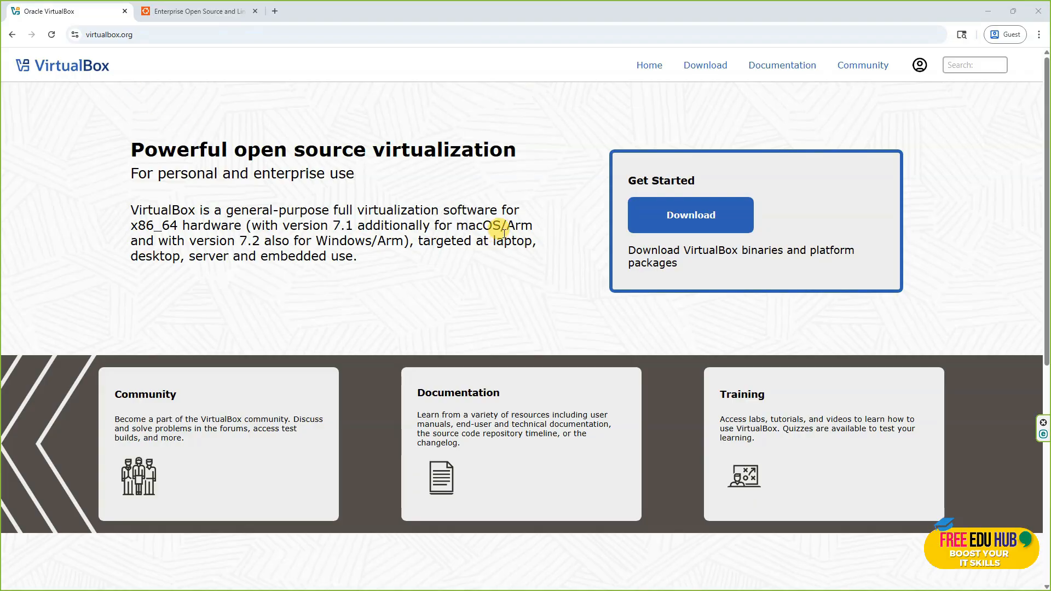
mouse_move(501, 227)
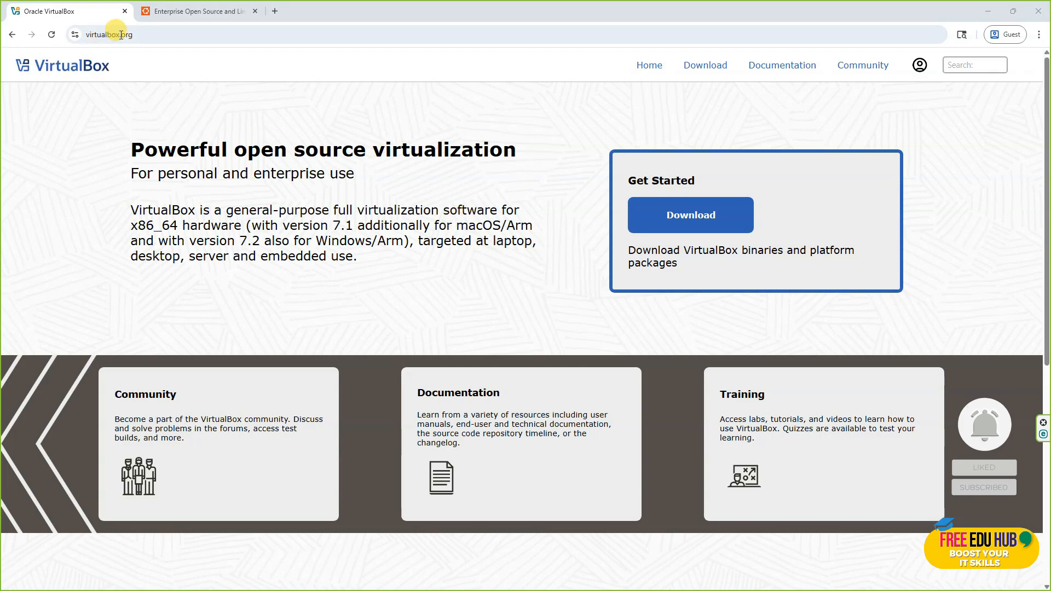
- Open the VirtualBox Downloads page listing the 7.2.0 platform packages and Extension Pack
left_click(690, 215)
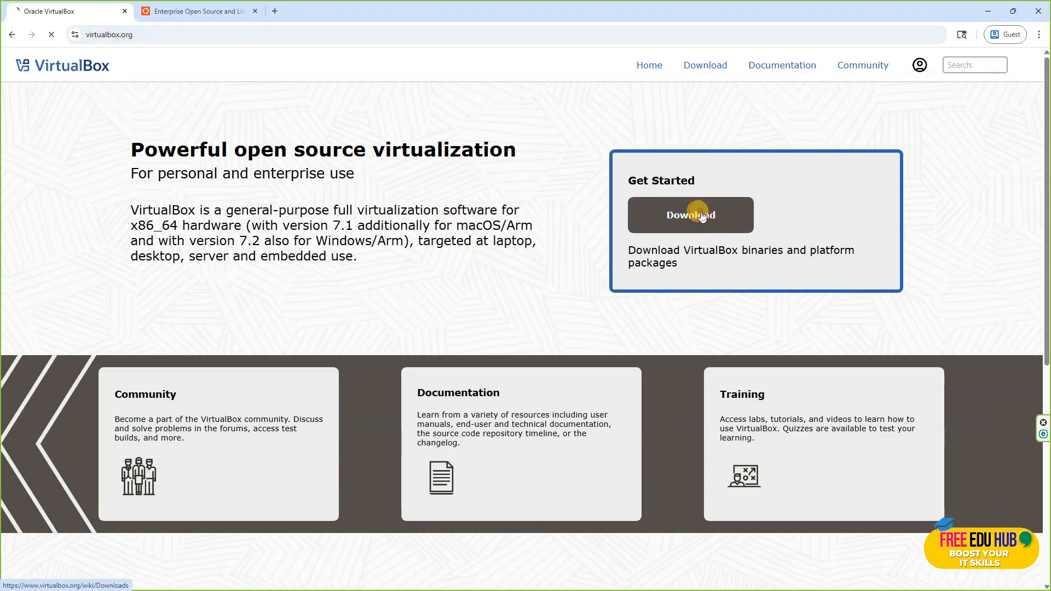
left_click(690, 215)
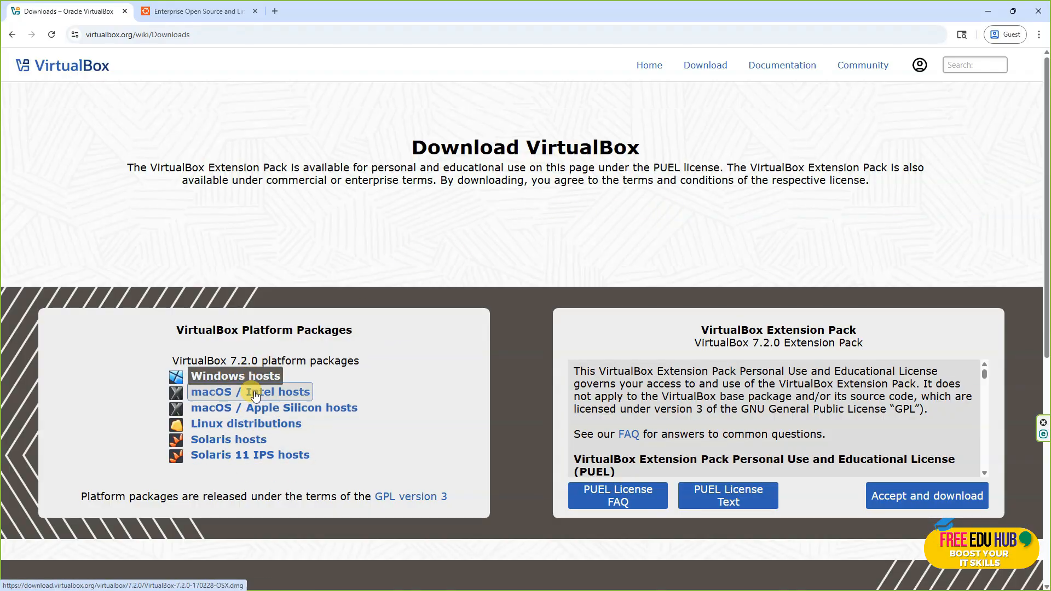
mouse_move(274, 408)
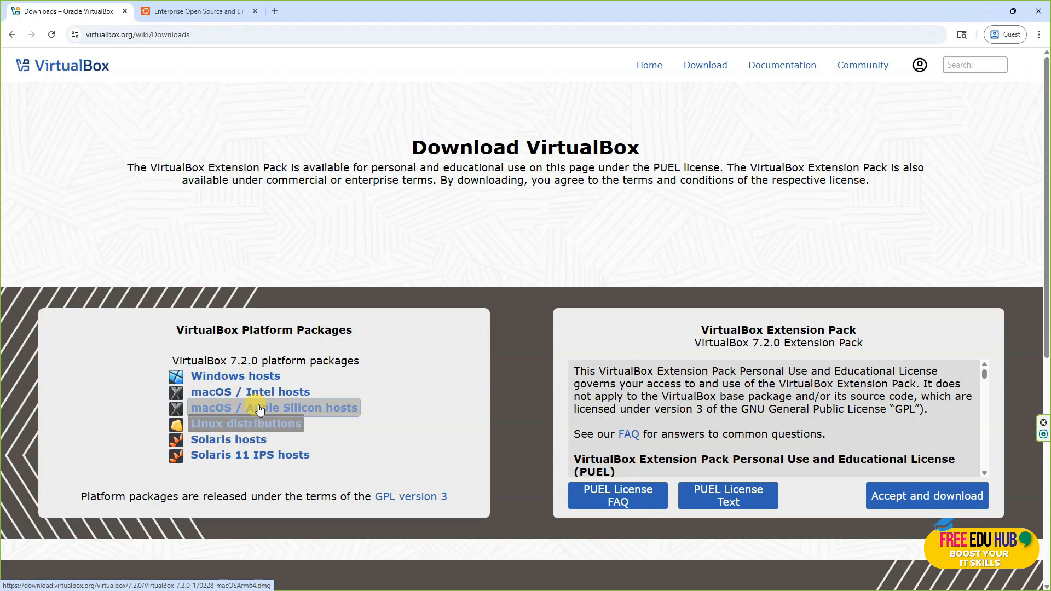
mouse_move(236, 376)
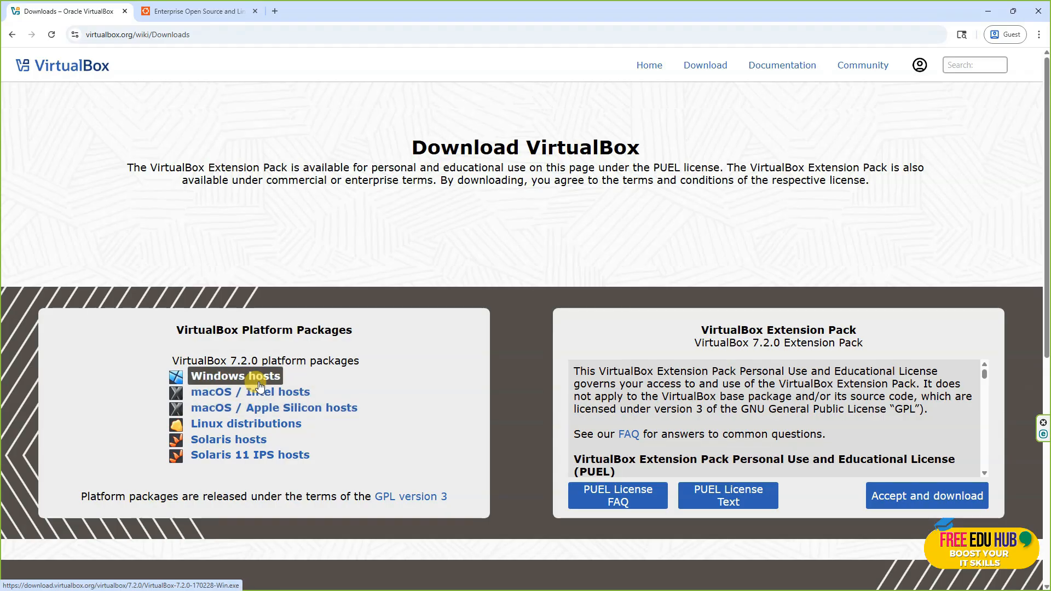
mouse_move(823, 438)
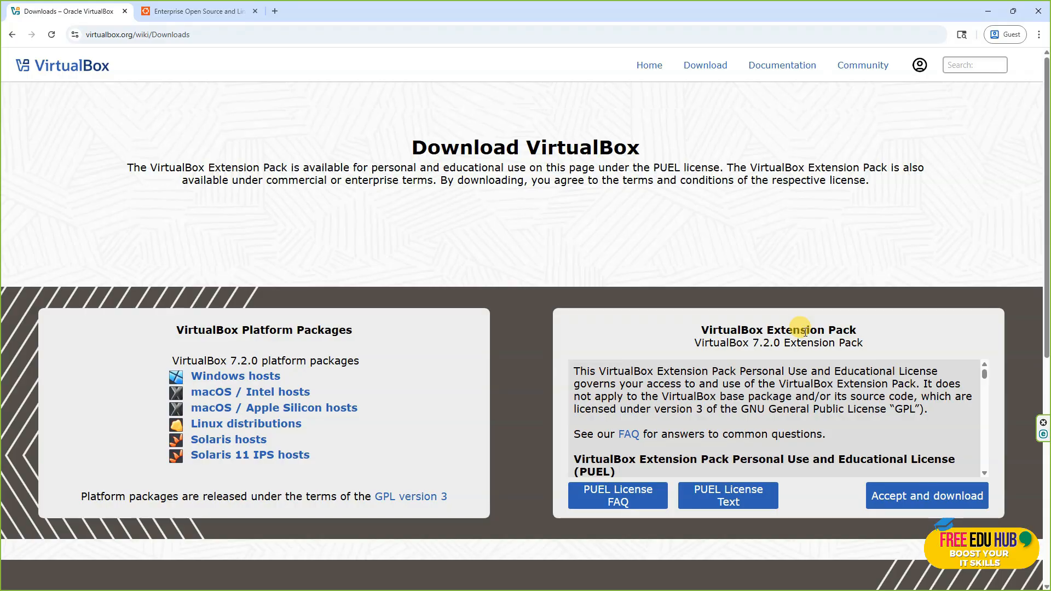
mouse_move(685, 279)
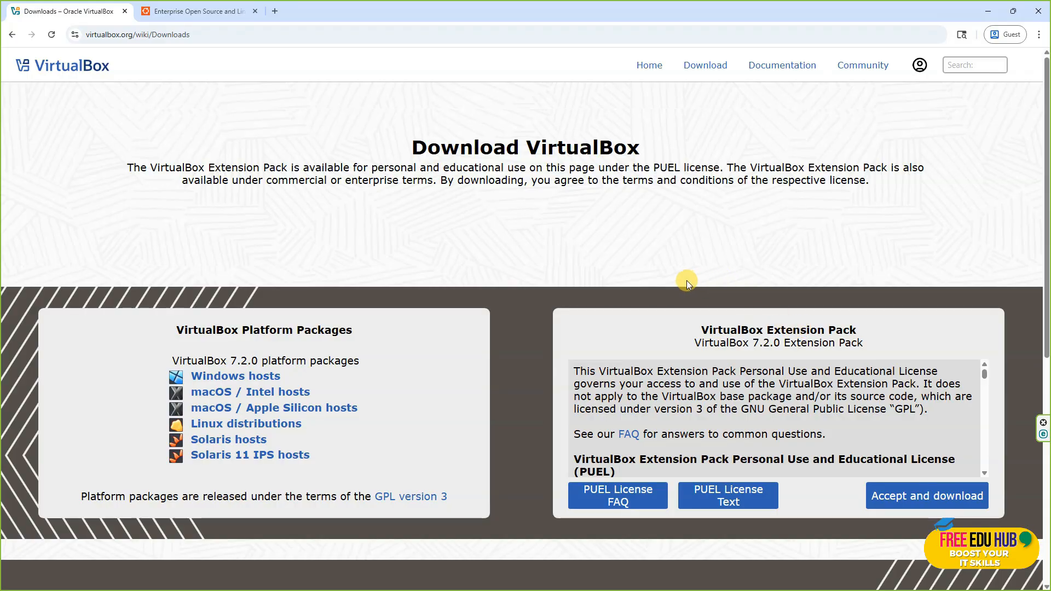
mouse_move(299, 70)
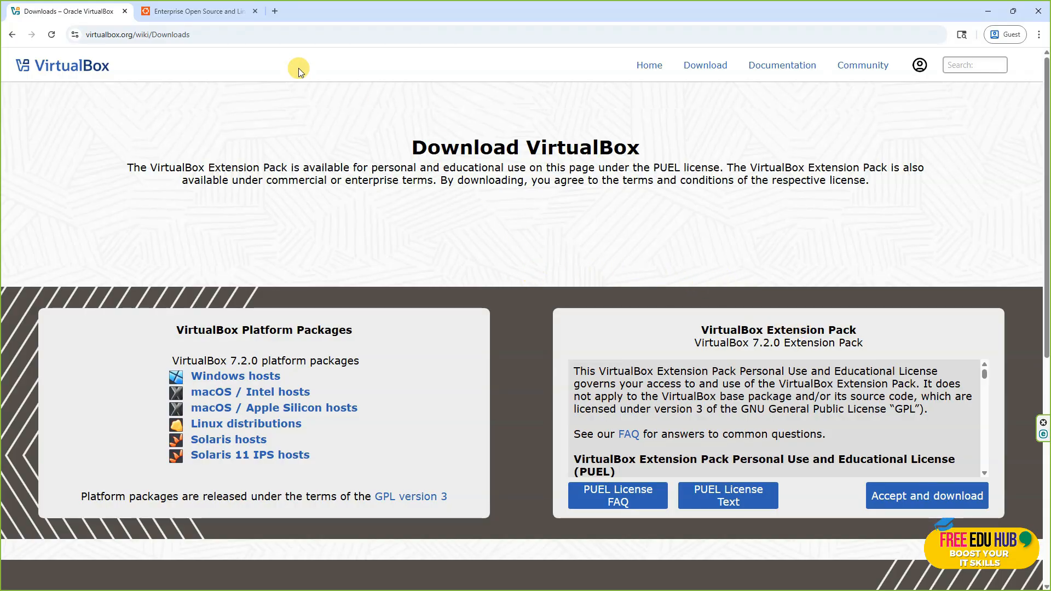
- On ubuntu.com, go to the Ubuntu Desktop downloads page and scroll to the 25.04 section
left_click(197, 11)
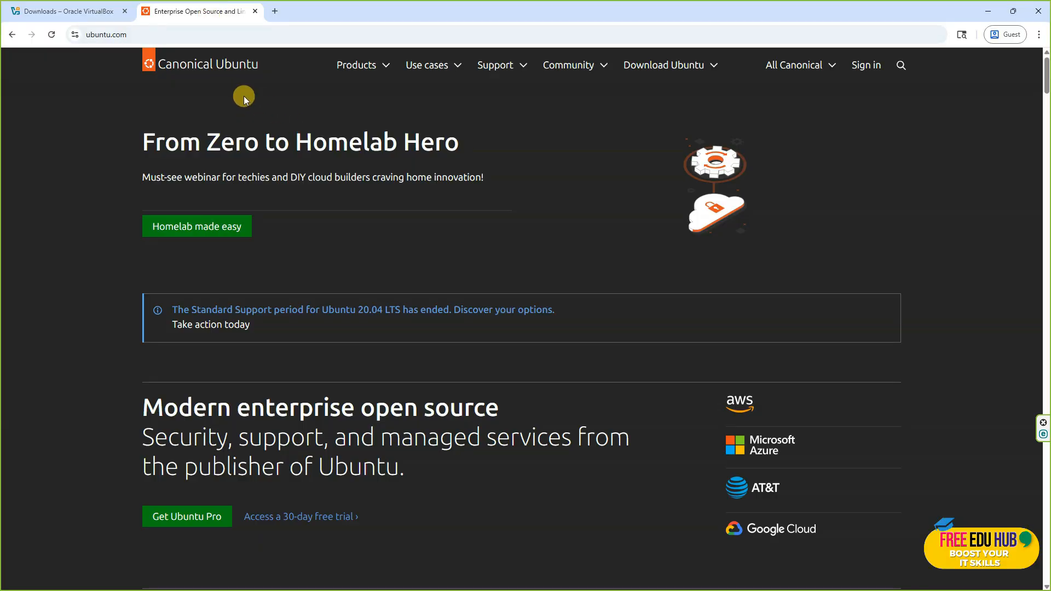
mouse_move(670, 65)
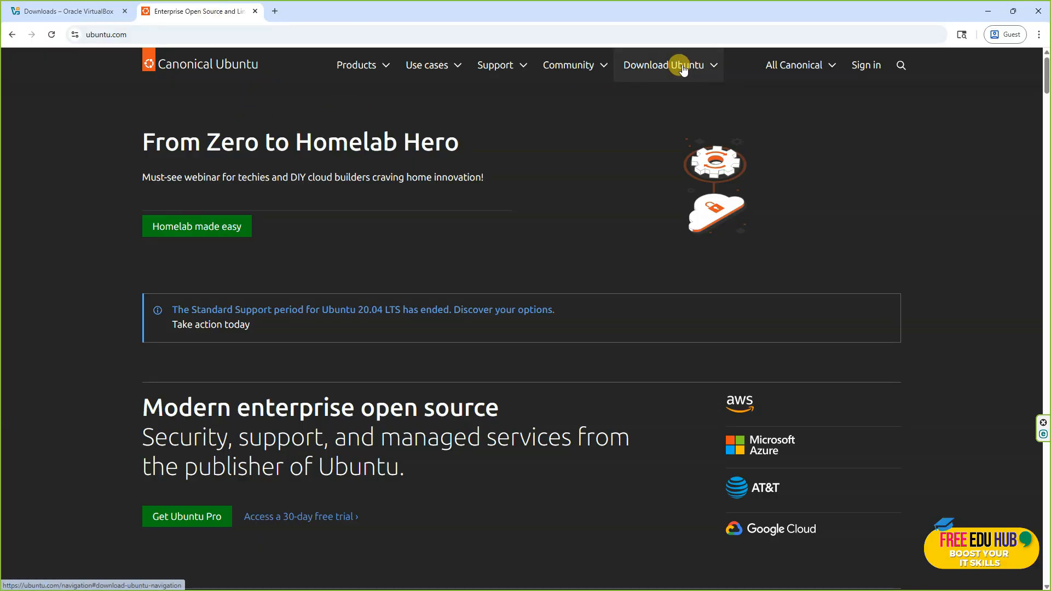
left_click(664, 64)
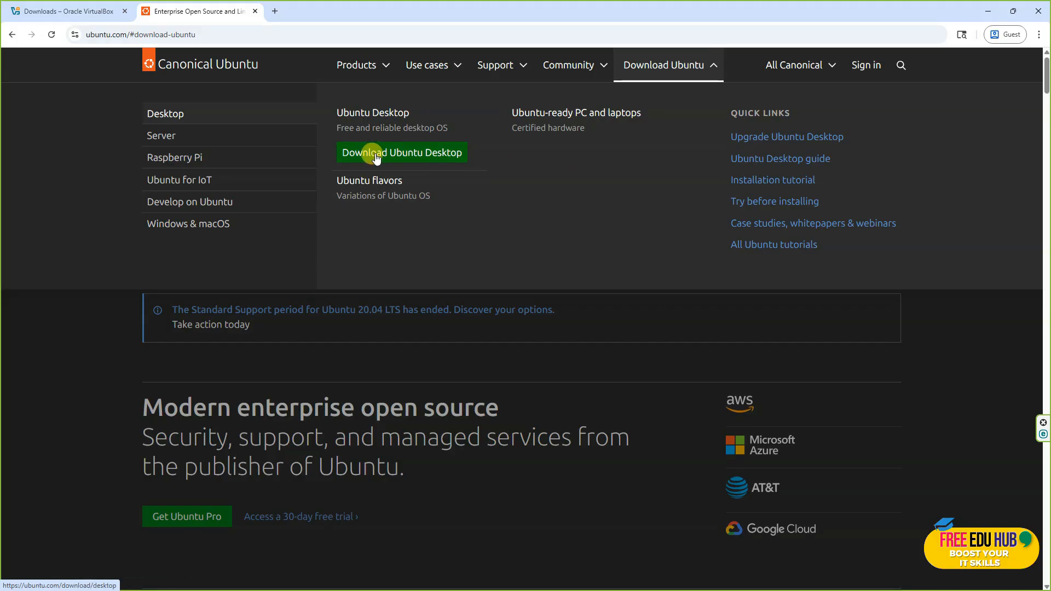
left_click(400, 152)
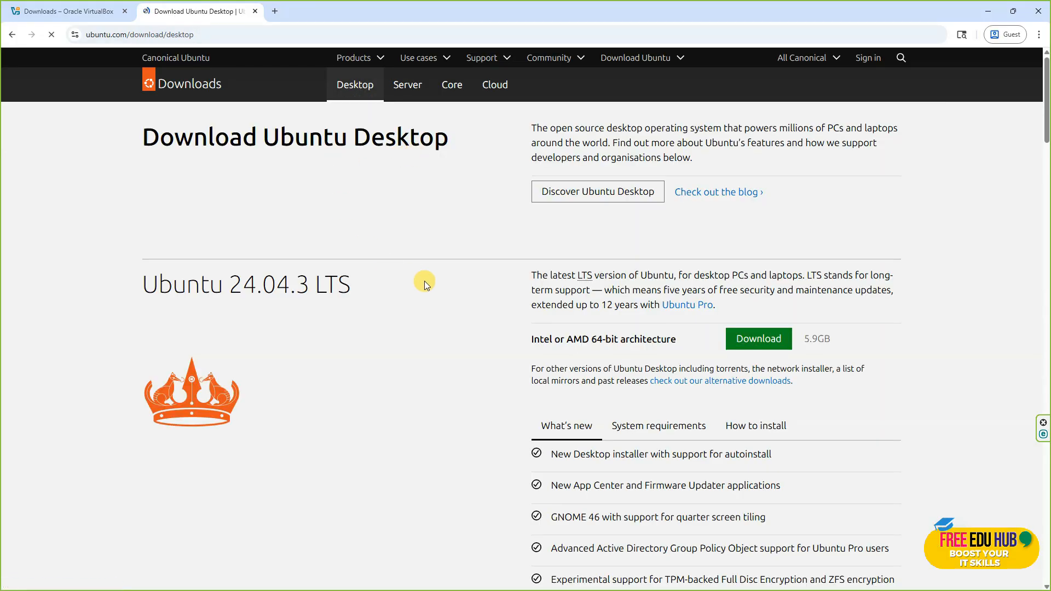
scroll("down", 3)
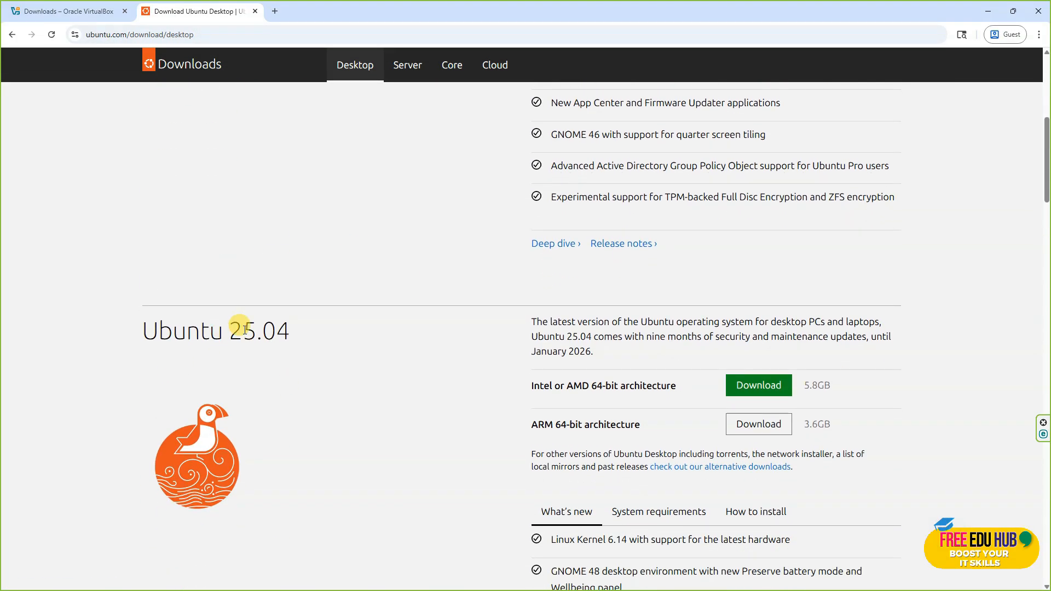
mouse_move(280, 329)
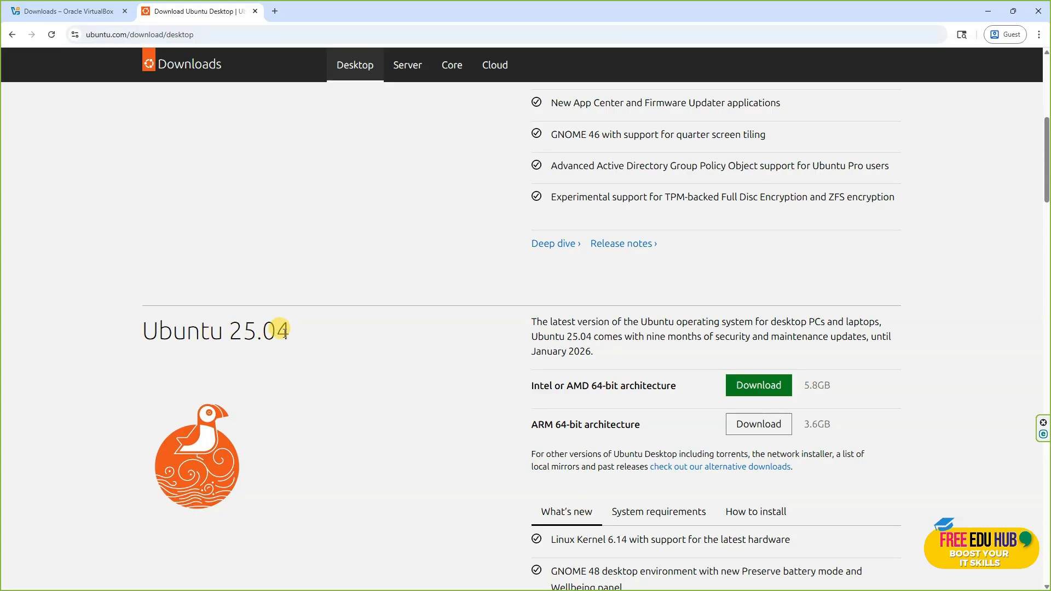
mouse_move(701, 372)
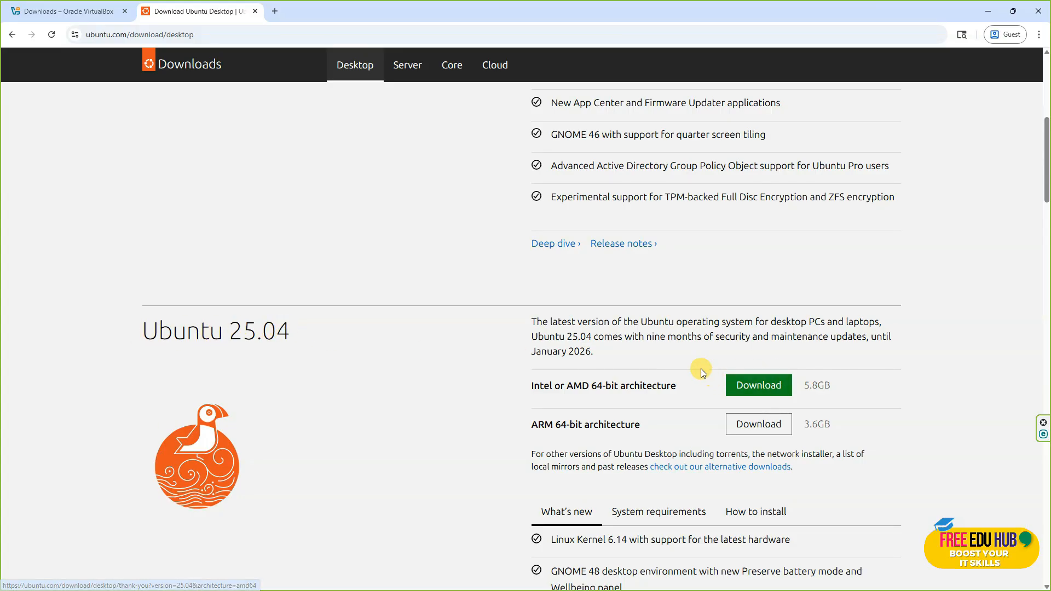
mouse_move(566, 349)
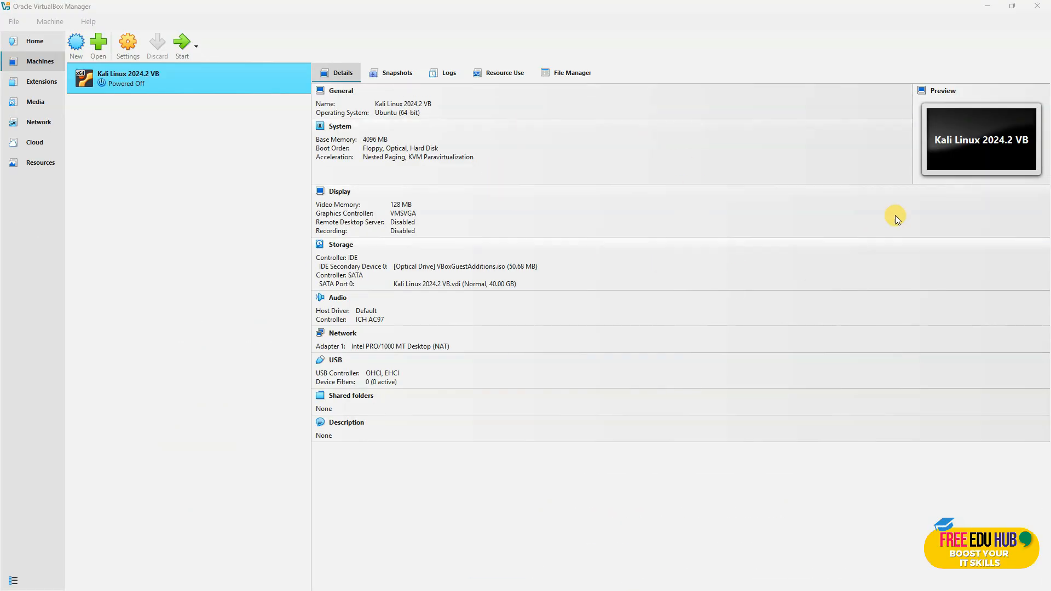
mouse_move(190, 186)
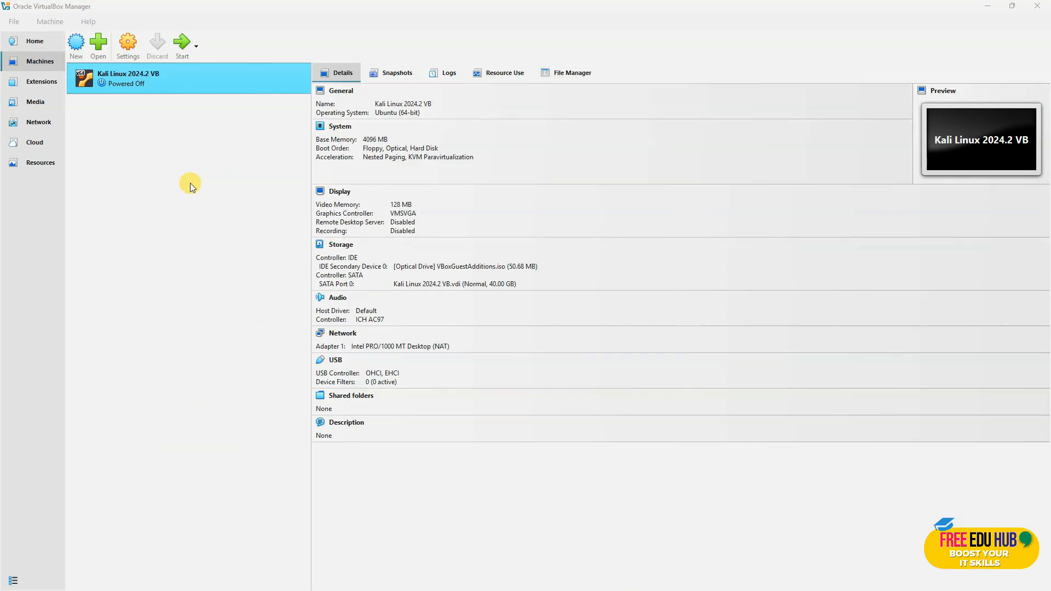
mouse_move(166, 186)
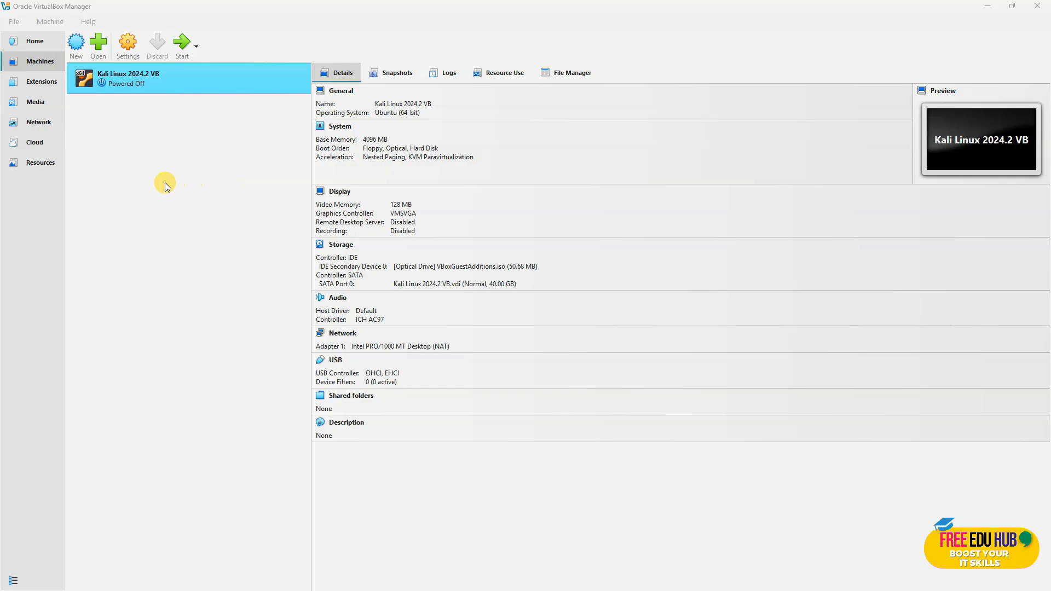
mouse_move(137, 120)
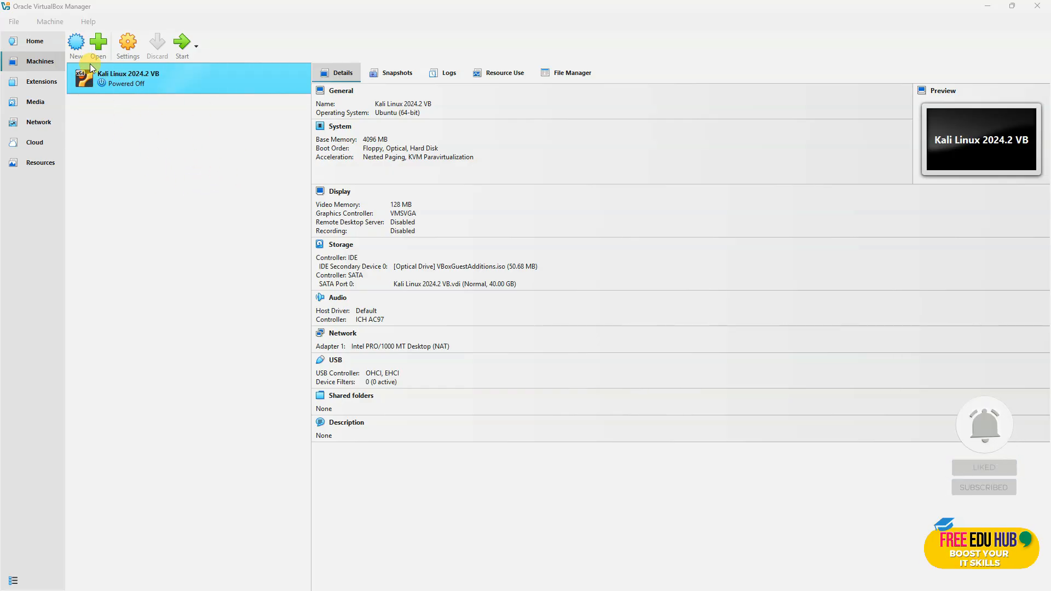
left_click(89, 21)
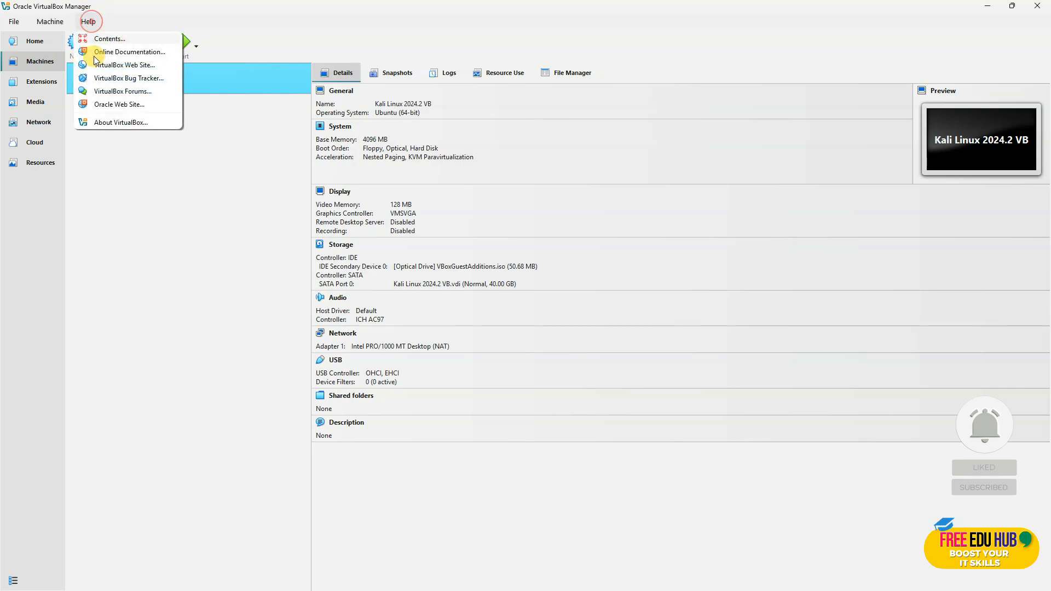
left_click(120, 122)
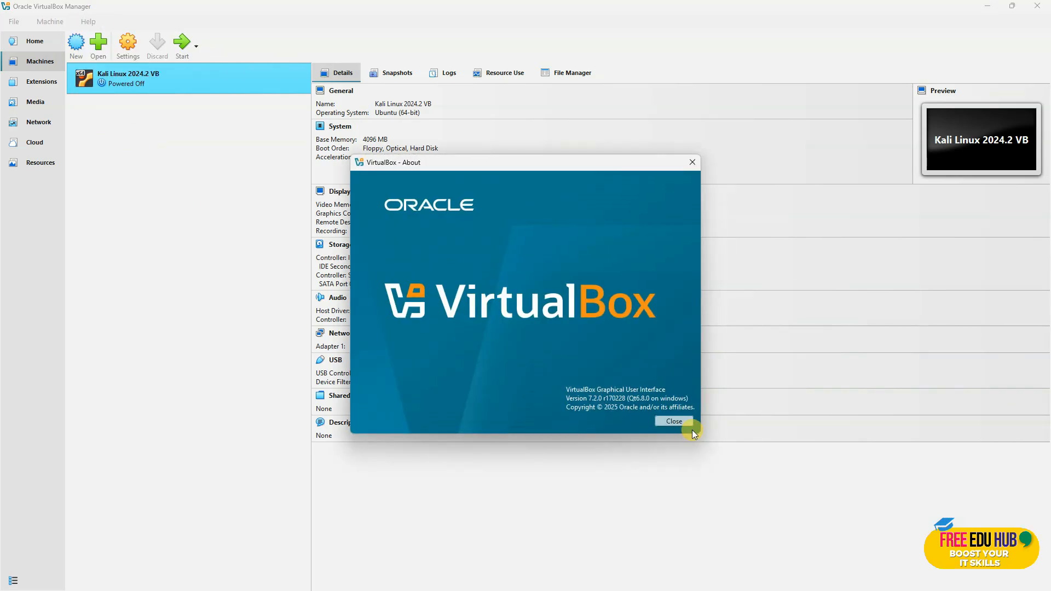
left_click(672, 421)
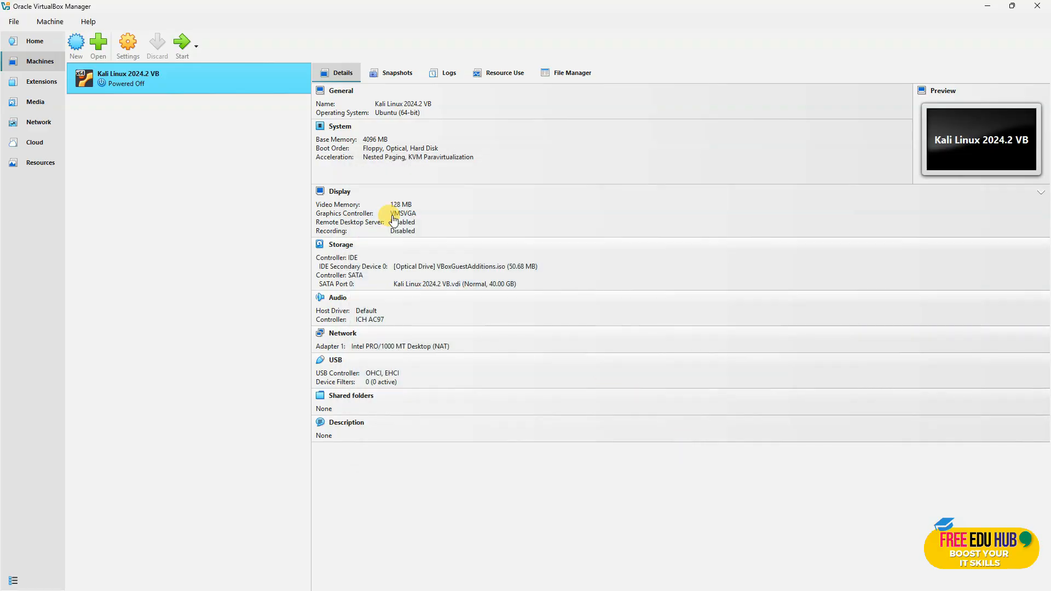
mouse_move(35, 40)
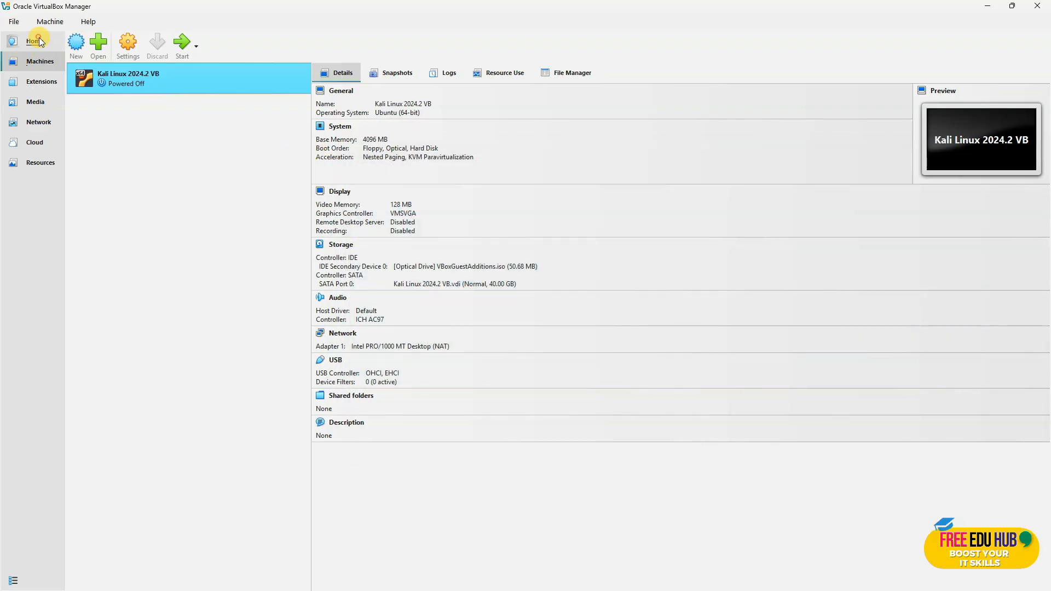
left_click(33, 41)
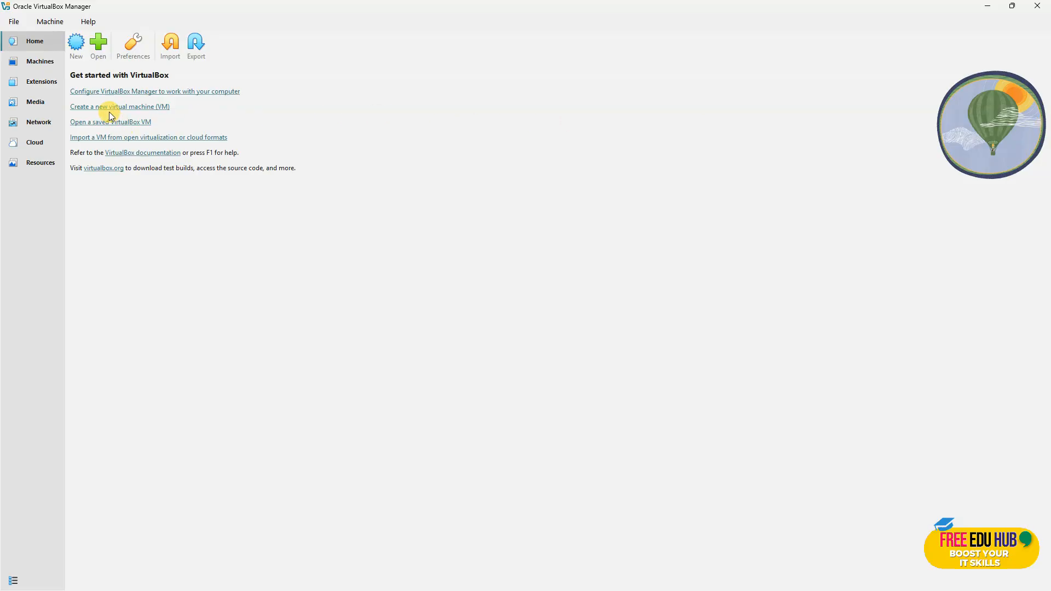
mouse_move(75, 43)
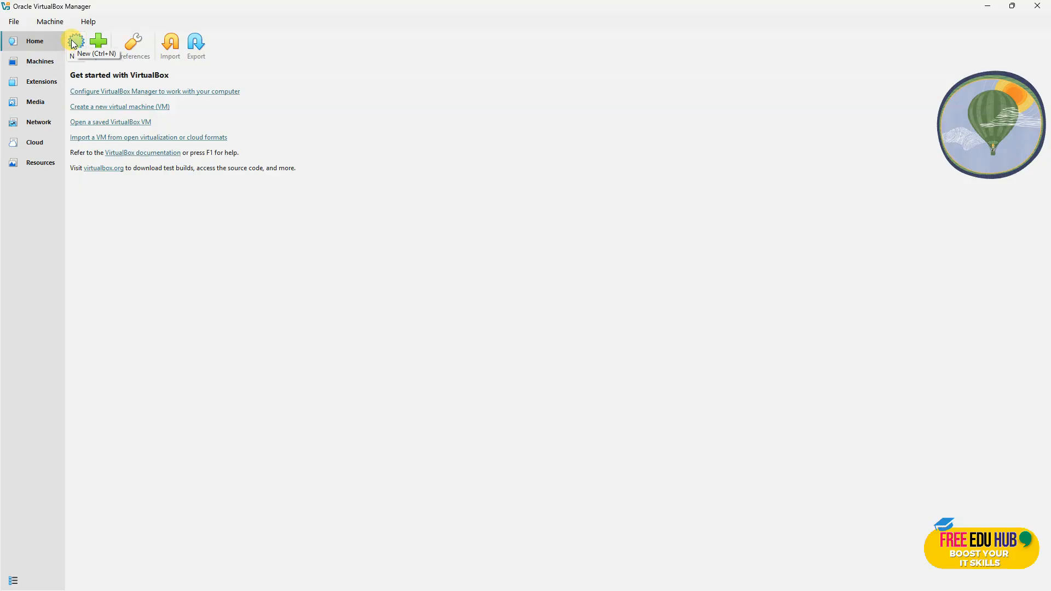
- Start a new virtual machine and name it Ubuntu
left_click(74, 42)
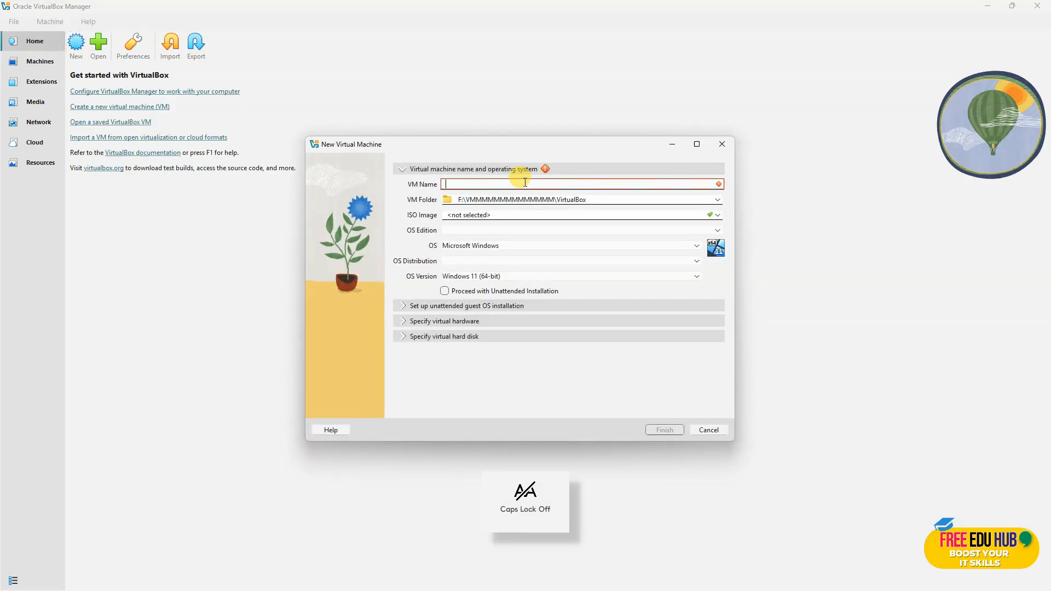
type("uBUNT")
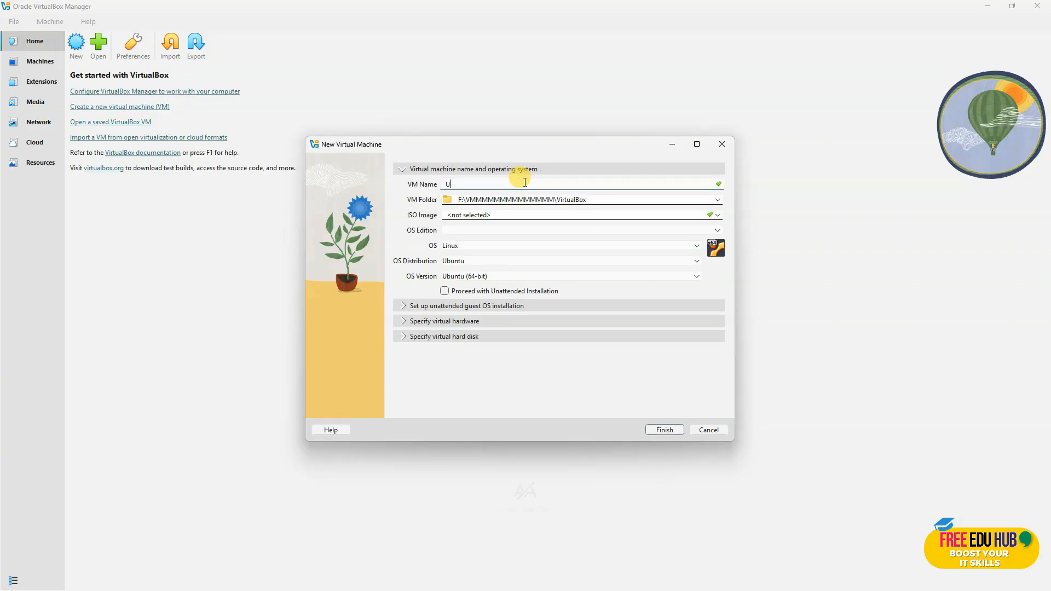
type("buntu")
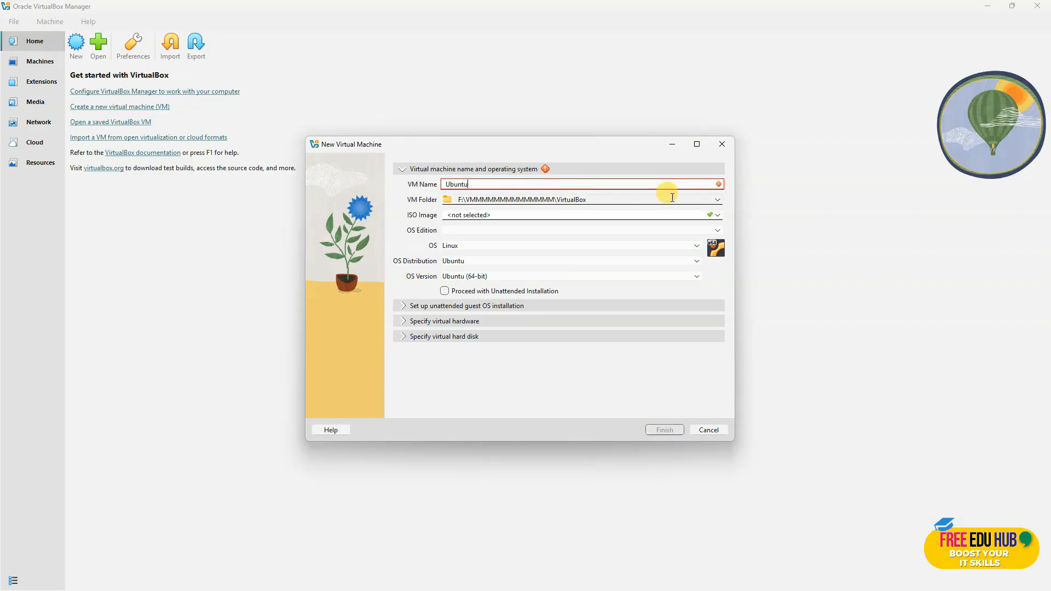
mouse_move(592, 208)
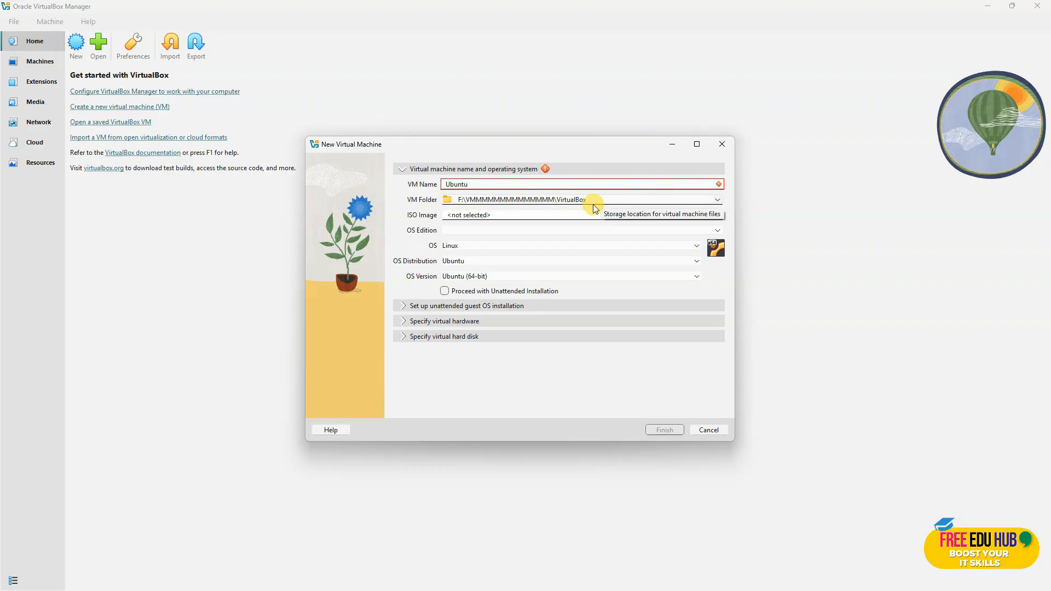
mouse_move(593, 208)
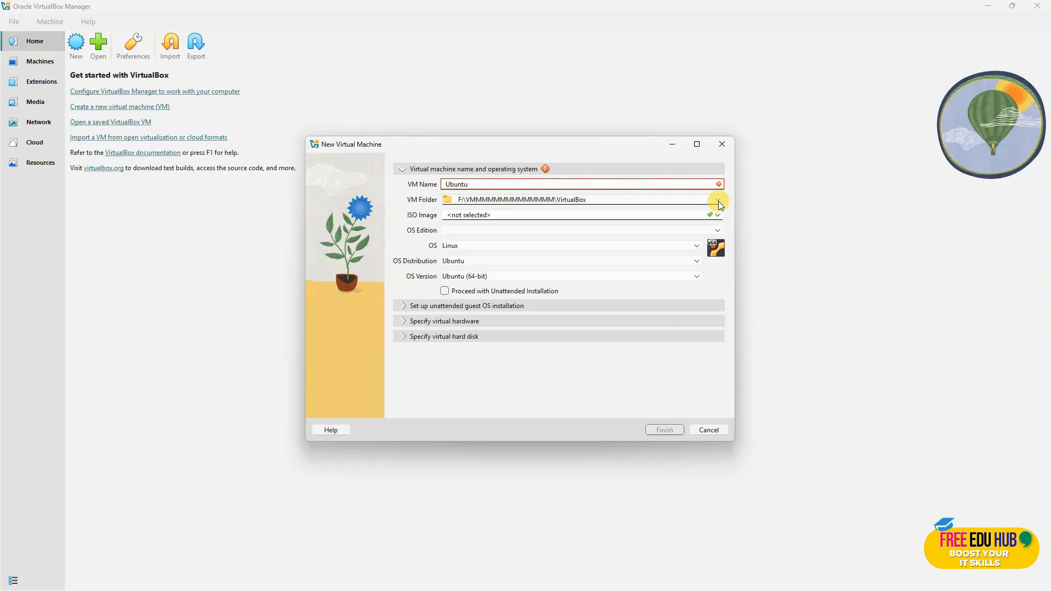
mouse_move(717, 204)
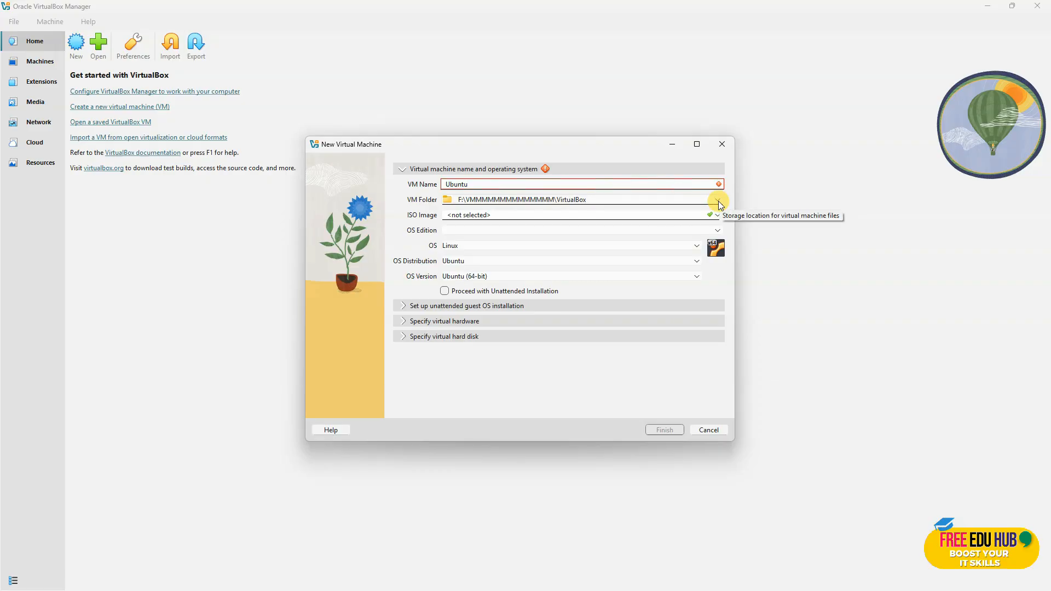
left_click(579, 183)
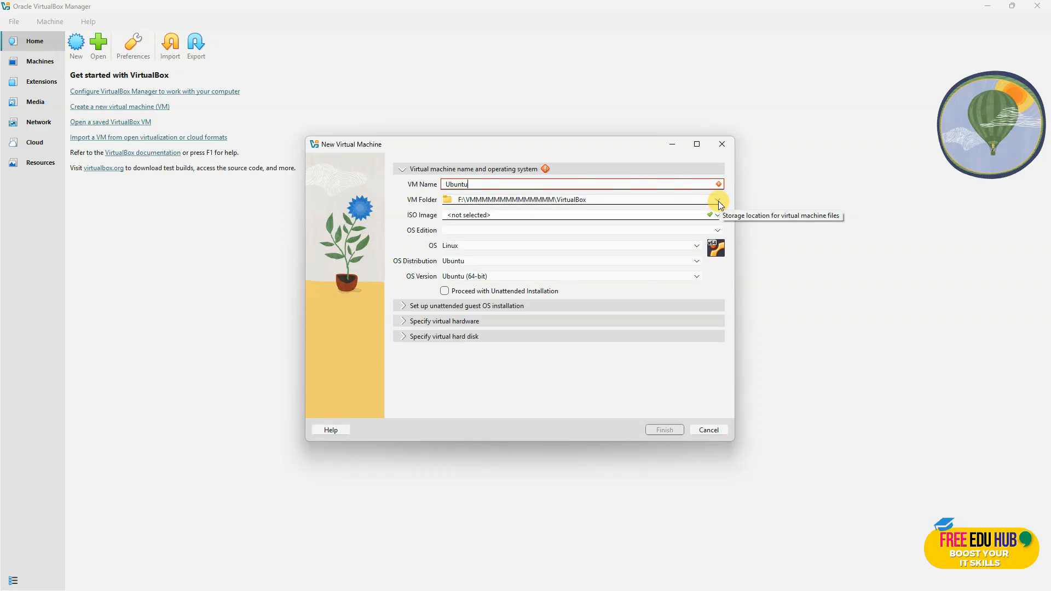
- Set the Ubuntu folder as the VM's storage location
left_click(717, 199)
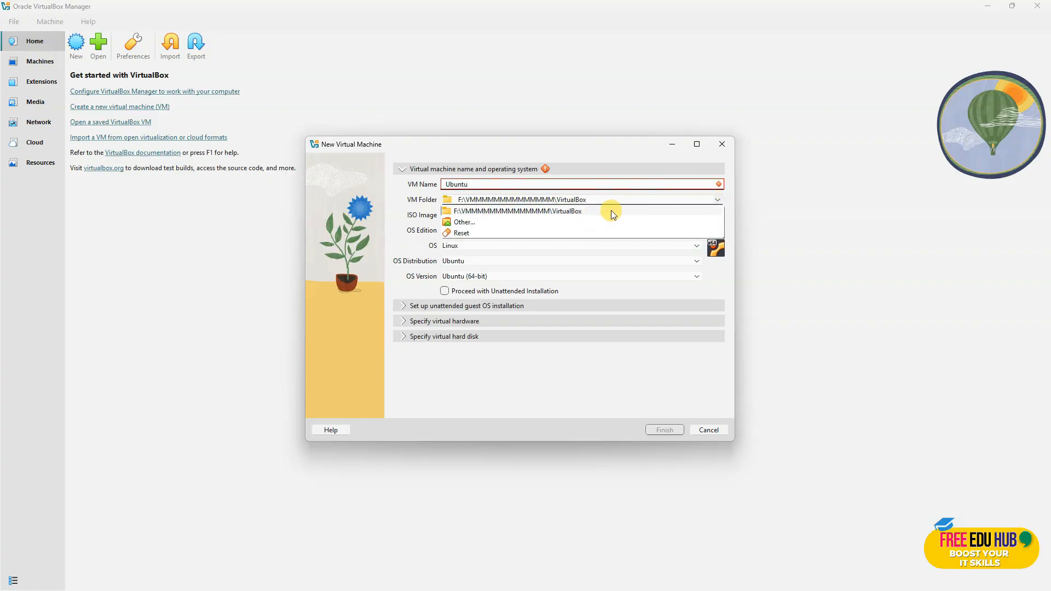
left_click(462, 221)
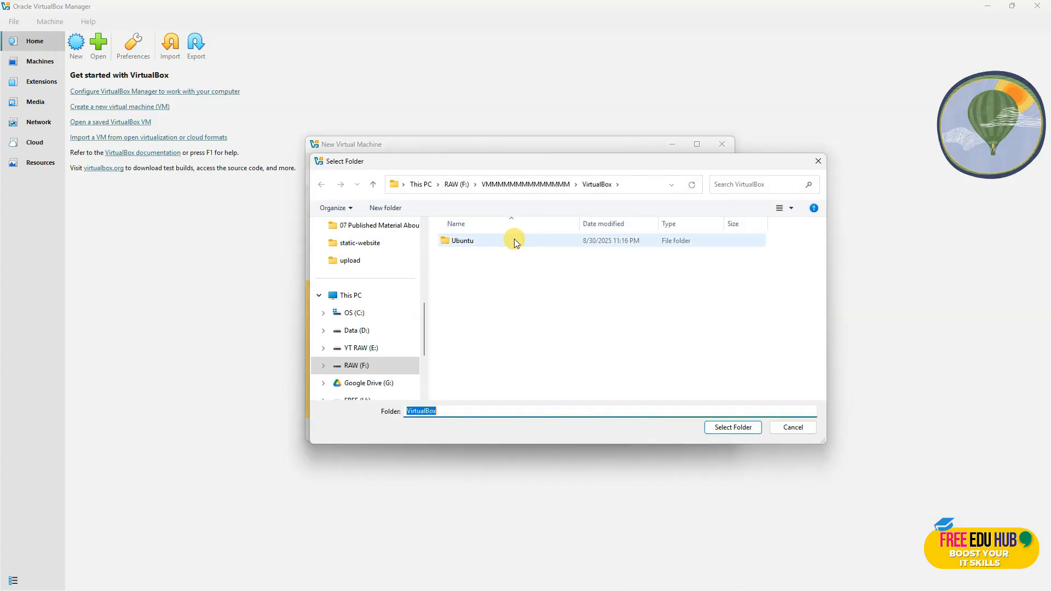
double_click(463, 240)
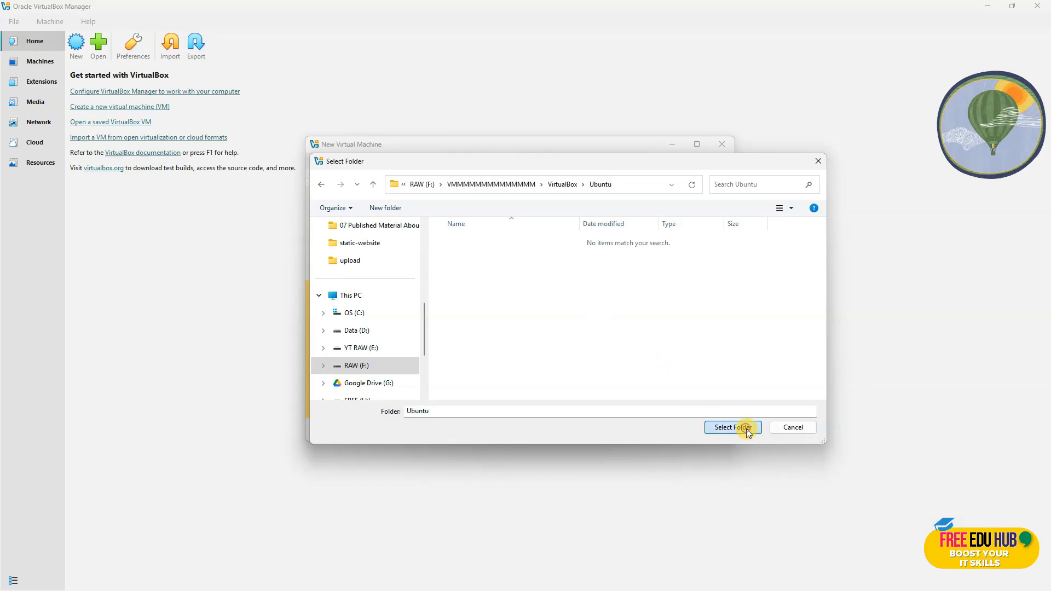
left_click(729, 426)
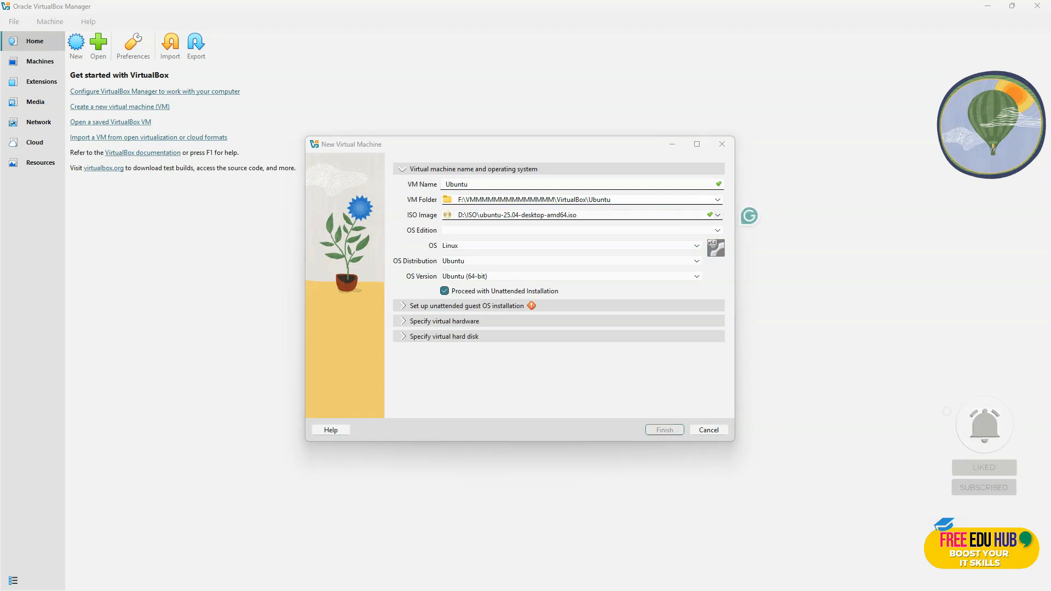
mouse_move(502, 247)
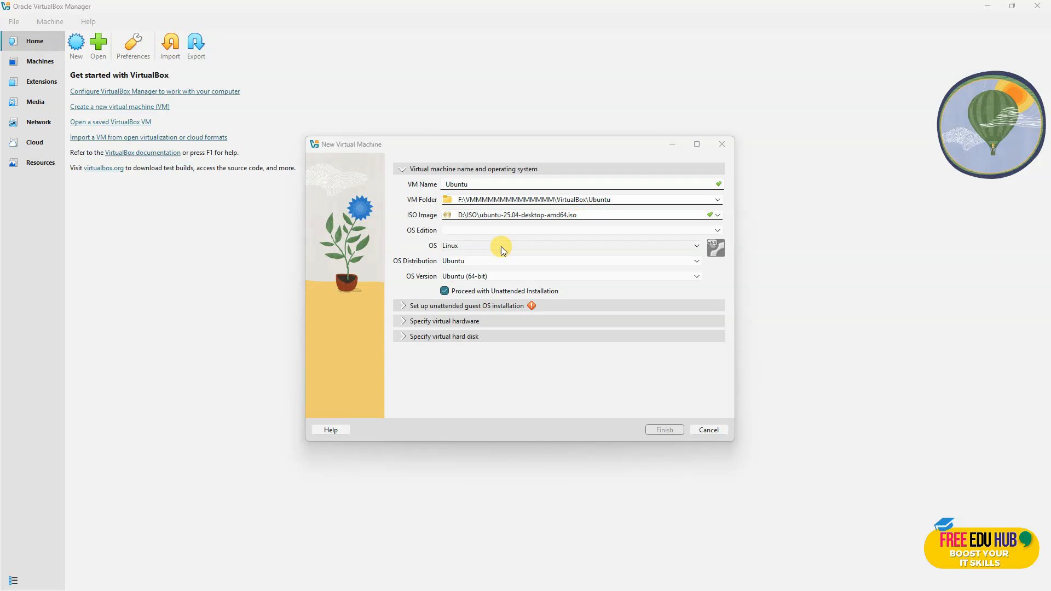
mouse_move(506, 243)
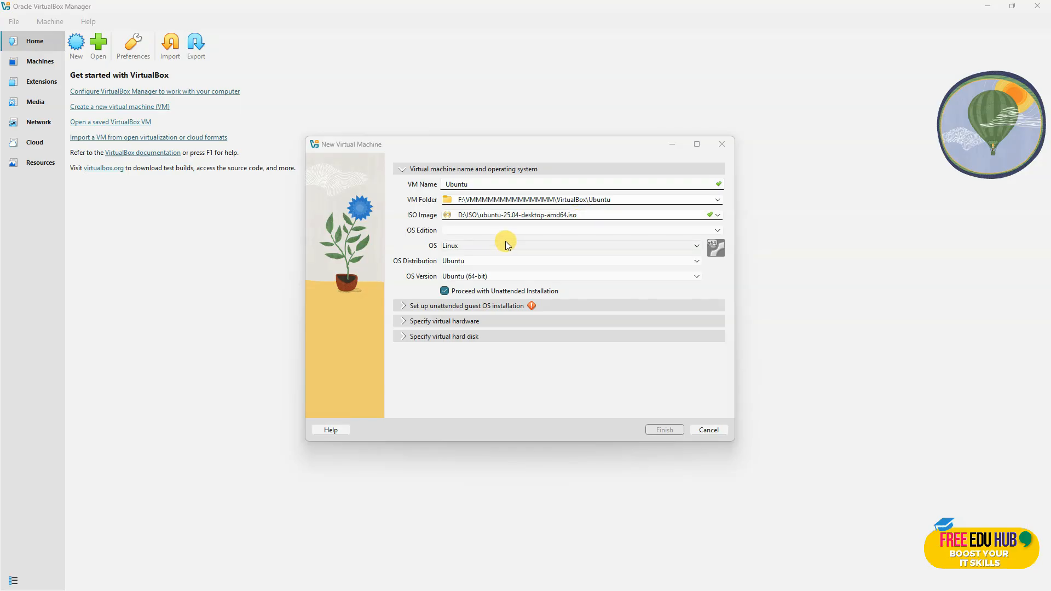
mouse_move(511, 272)
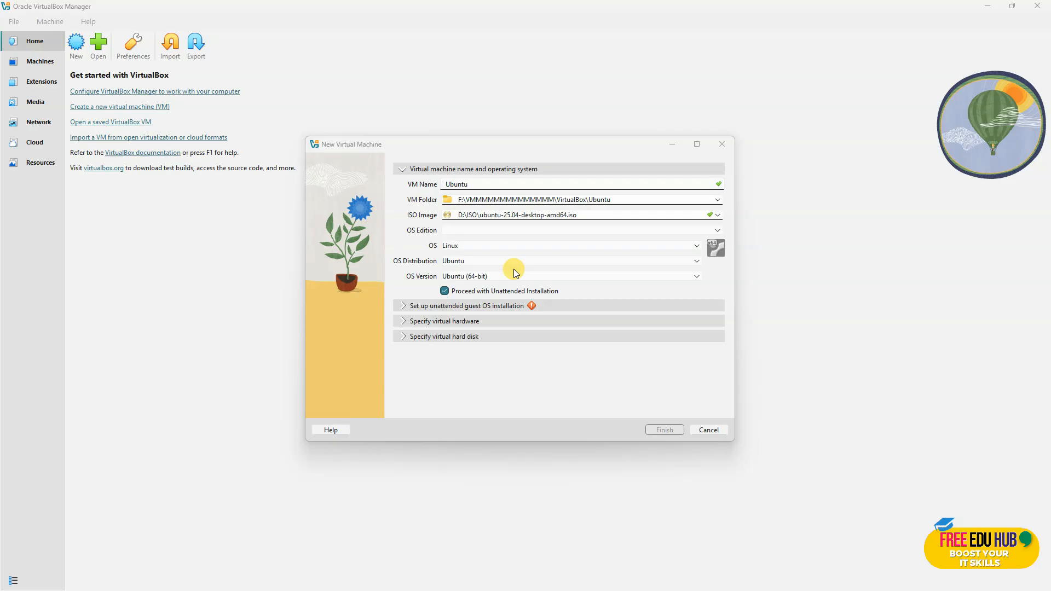
mouse_move(520, 215)
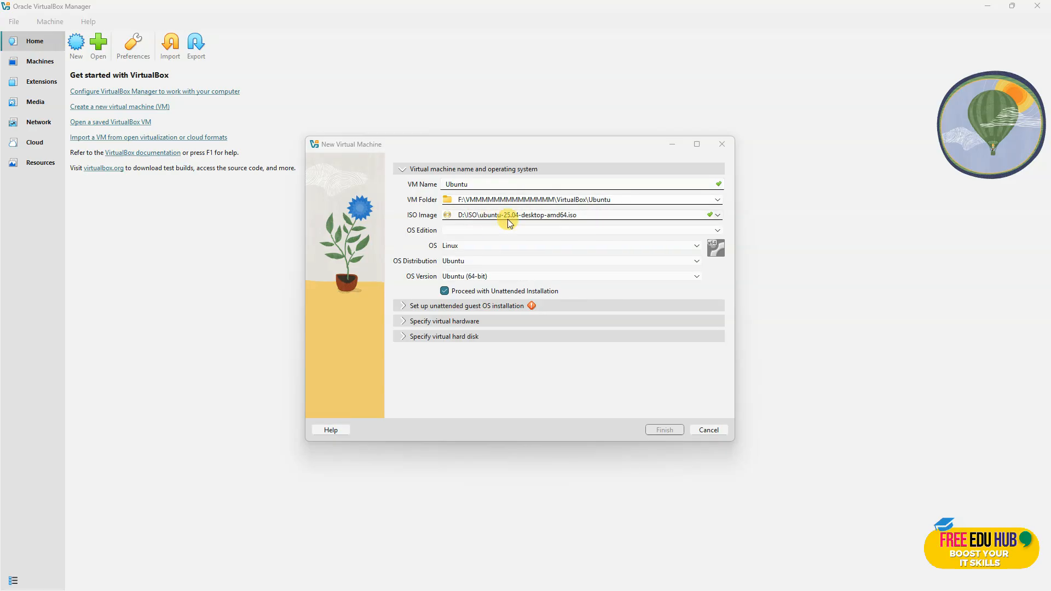
mouse_move(483, 298)
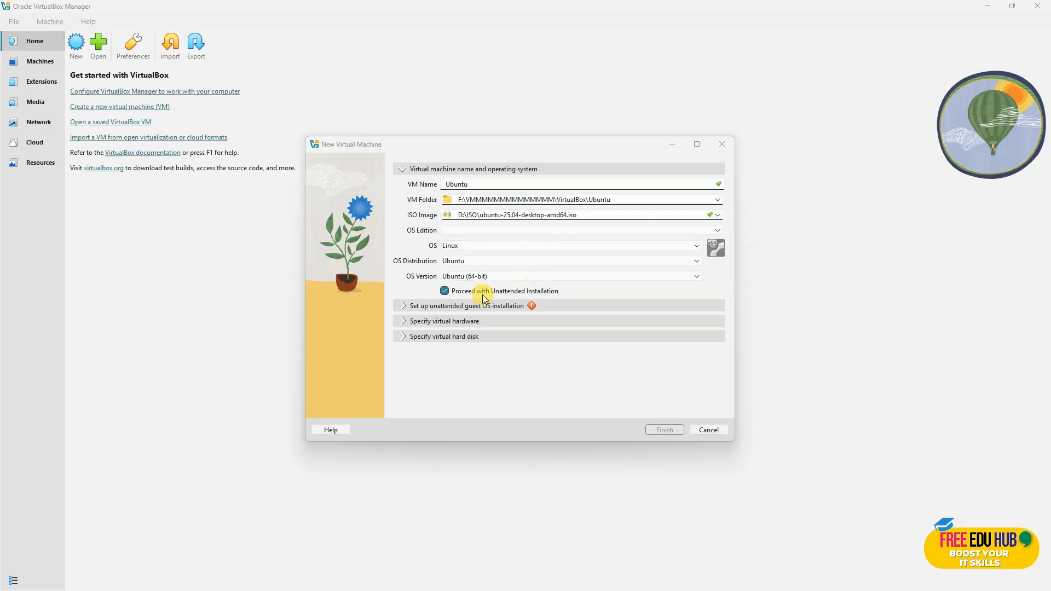
mouse_move(463, 295)
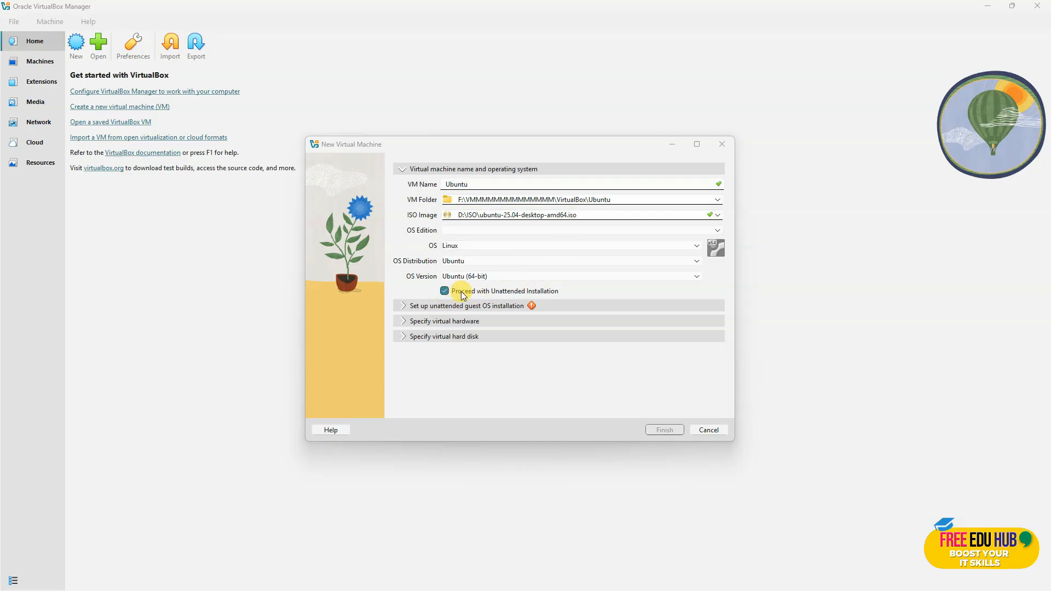
mouse_move(524, 302)
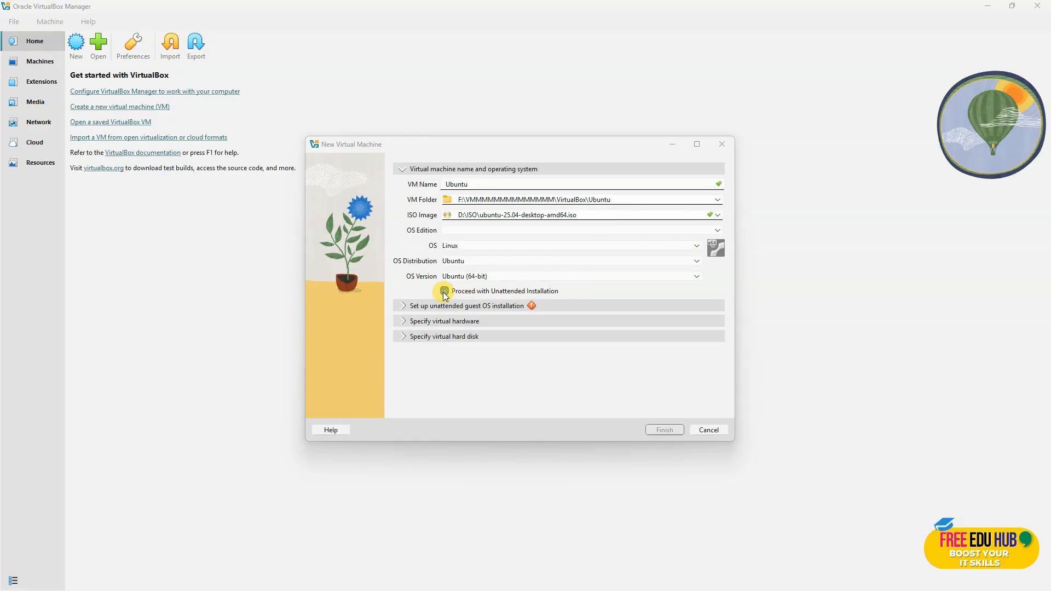
- Uncheck Proceed with Unattended Installation and expand the guest OS setup section
left_click(444, 290)
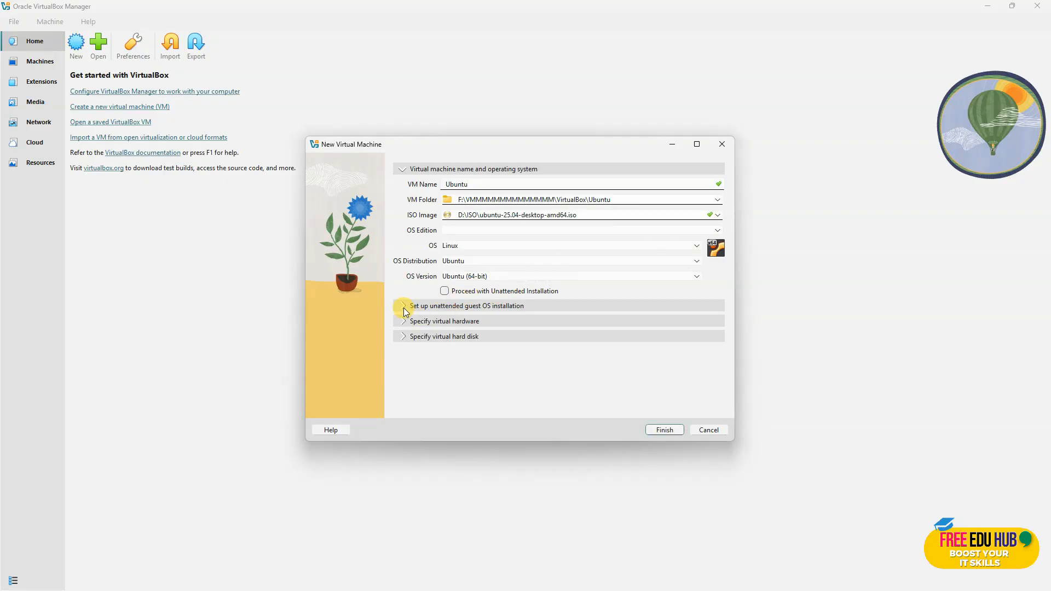
left_click(403, 310)
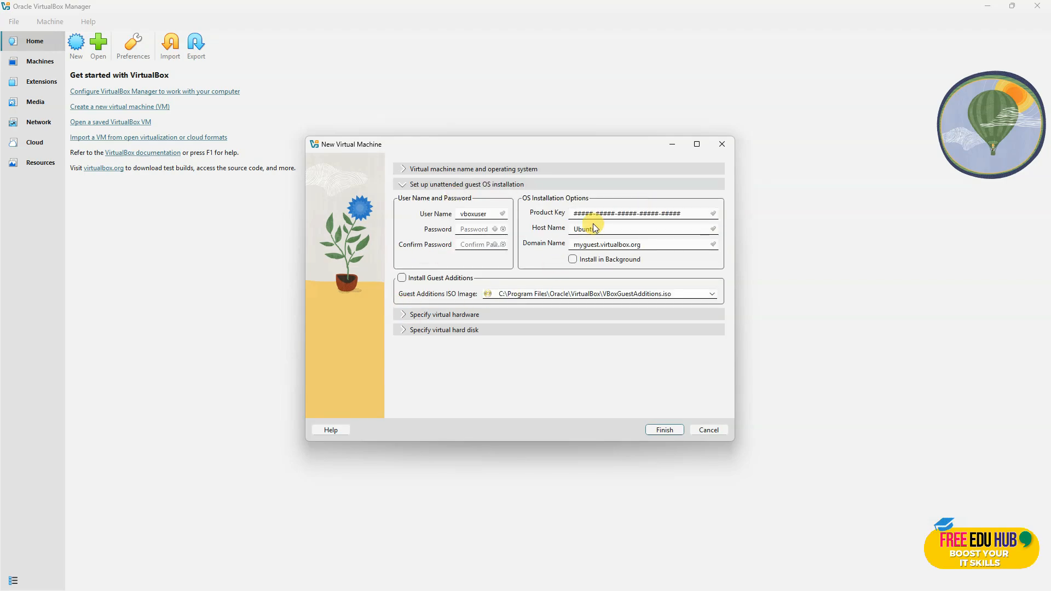
mouse_move(429, 193)
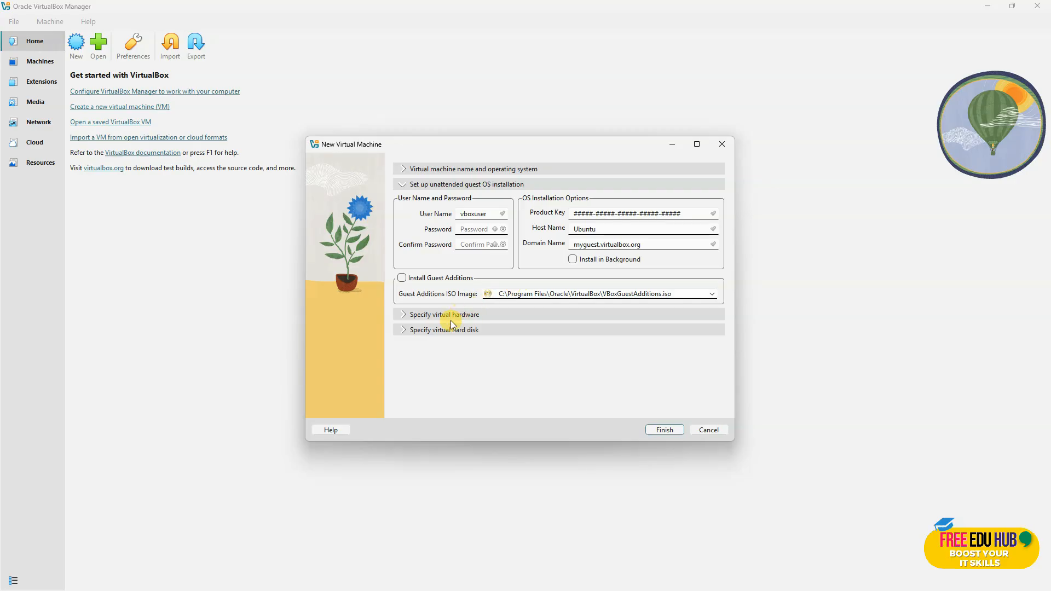
mouse_move(404, 316)
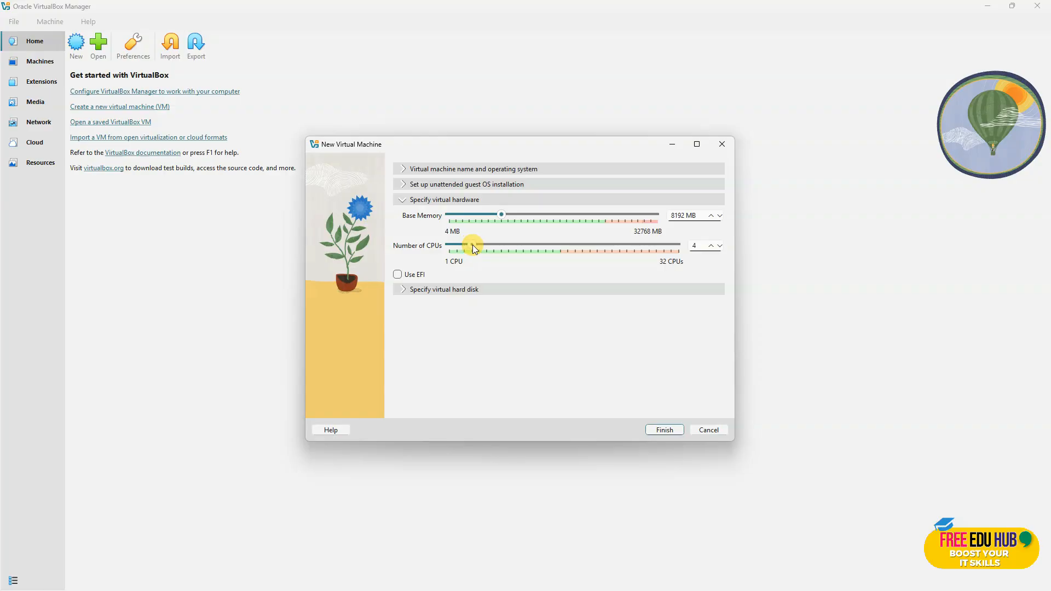
mouse_move(580, 265)
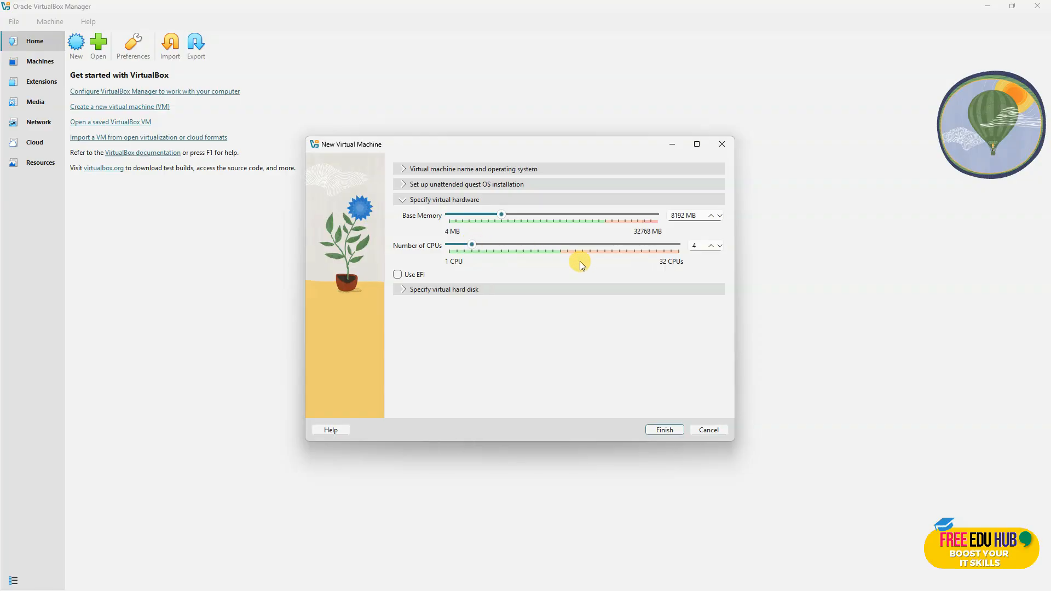
mouse_move(555, 268)
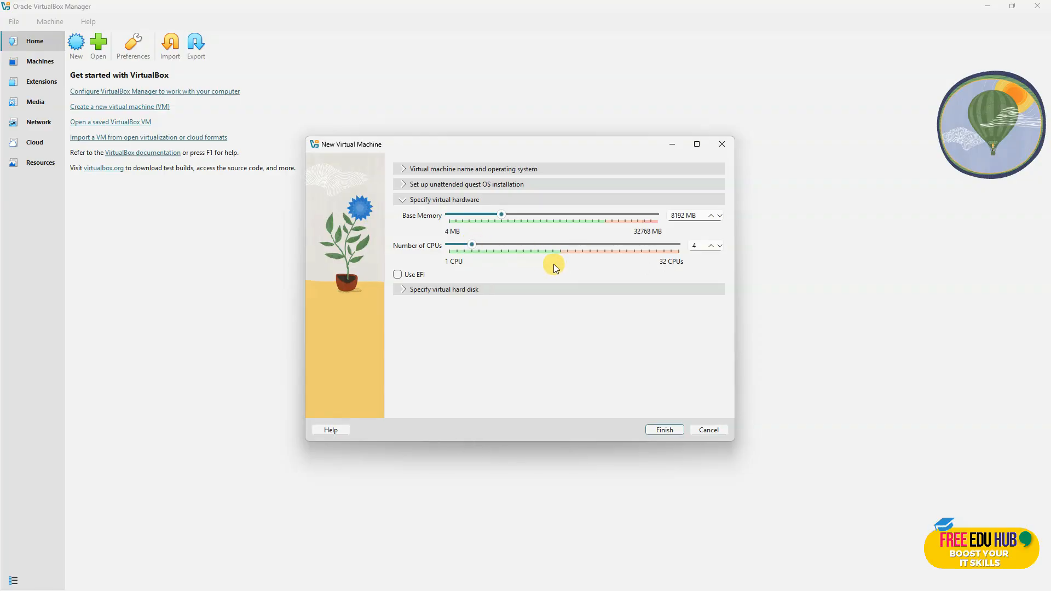
mouse_move(531, 266)
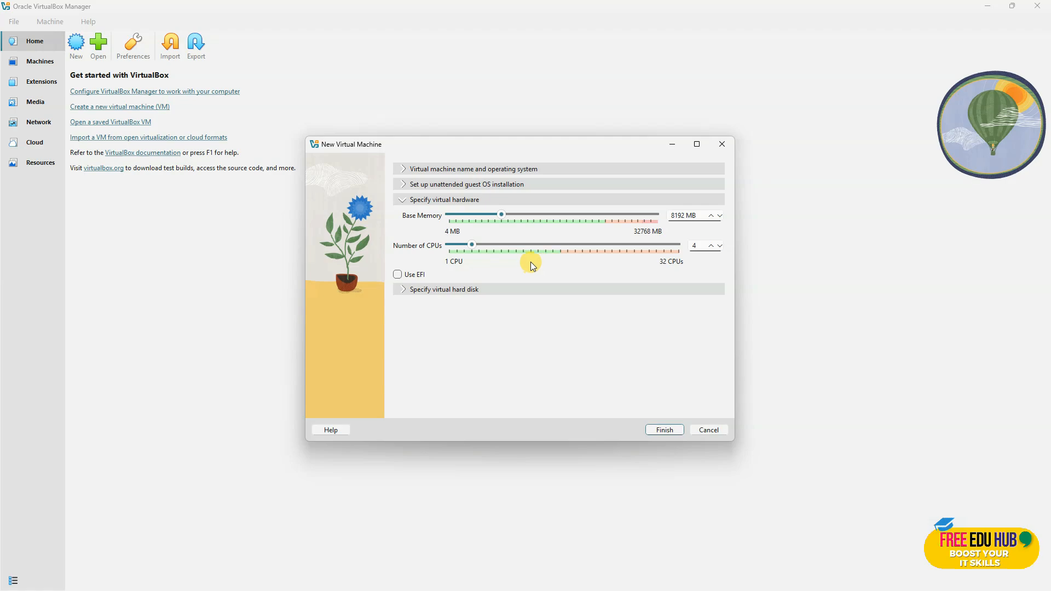
mouse_move(655, 235)
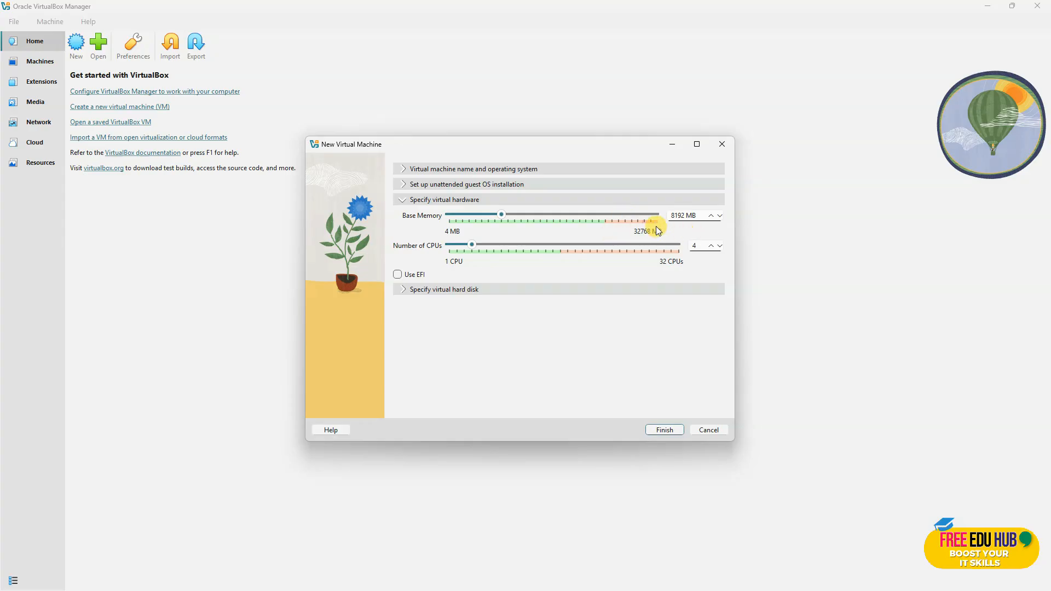
mouse_move(610, 239)
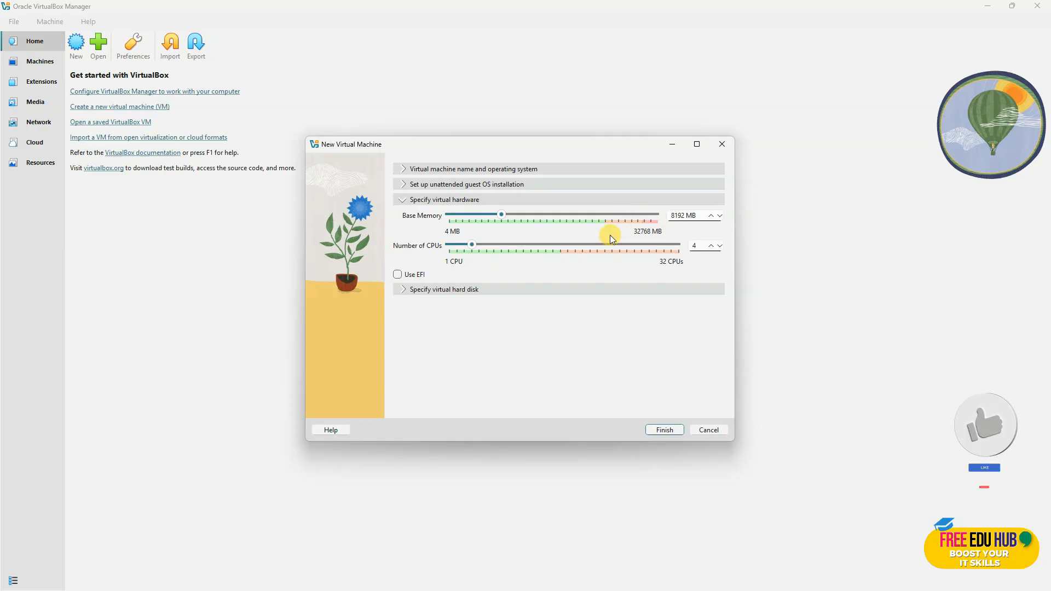
mouse_move(660, 240)
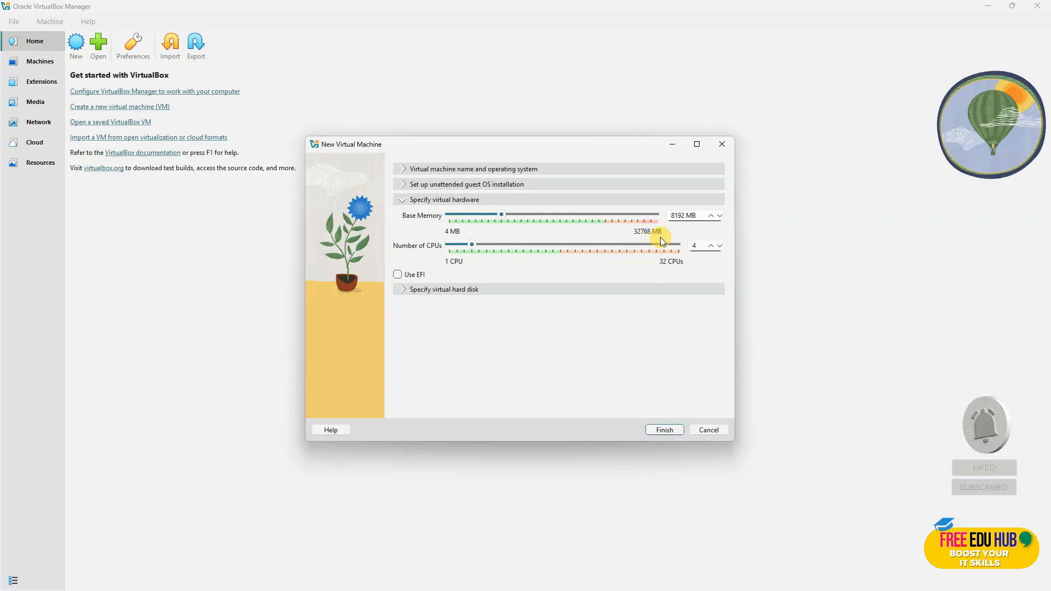
mouse_move(510, 228)
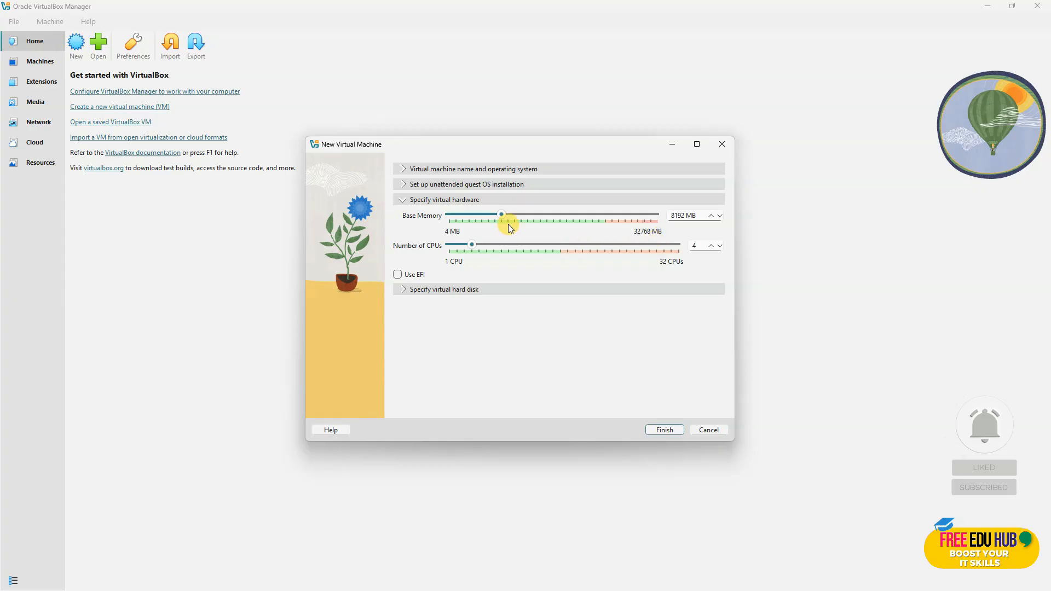
mouse_move(602, 231)
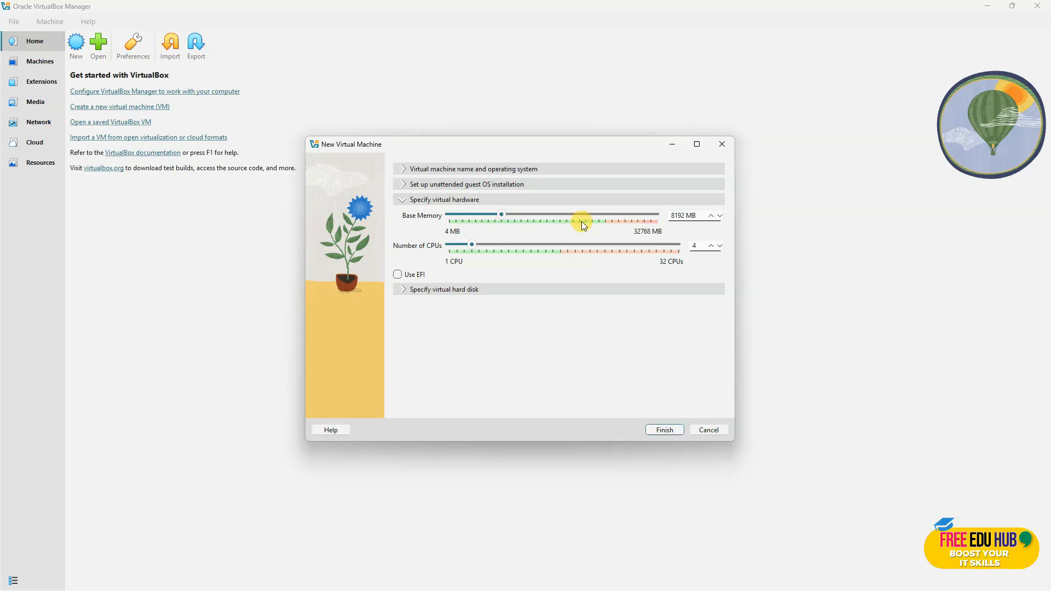
mouse_move(615, 228)
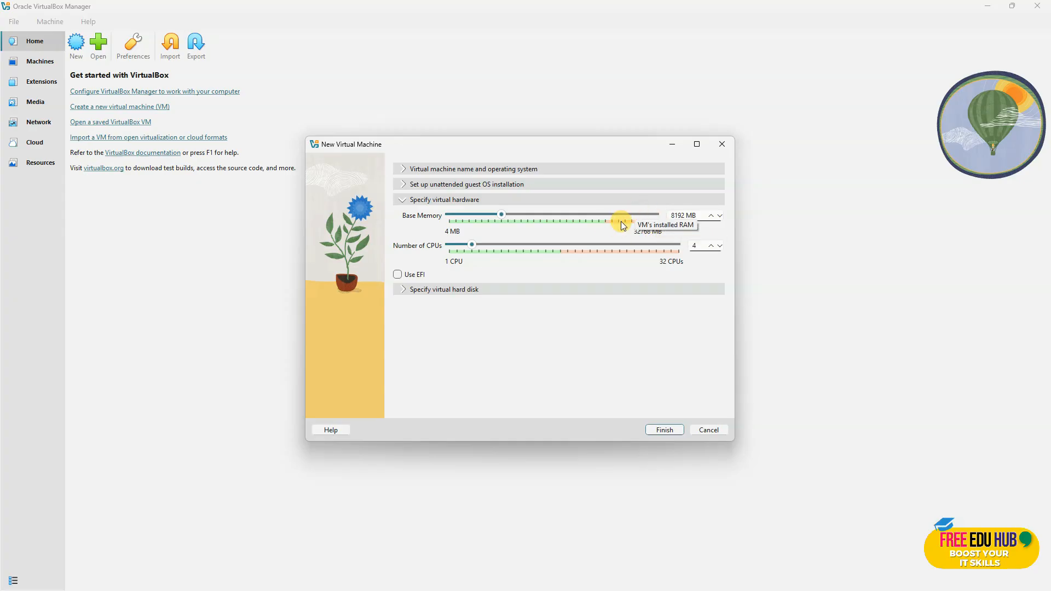
mouse_move(656, 260)
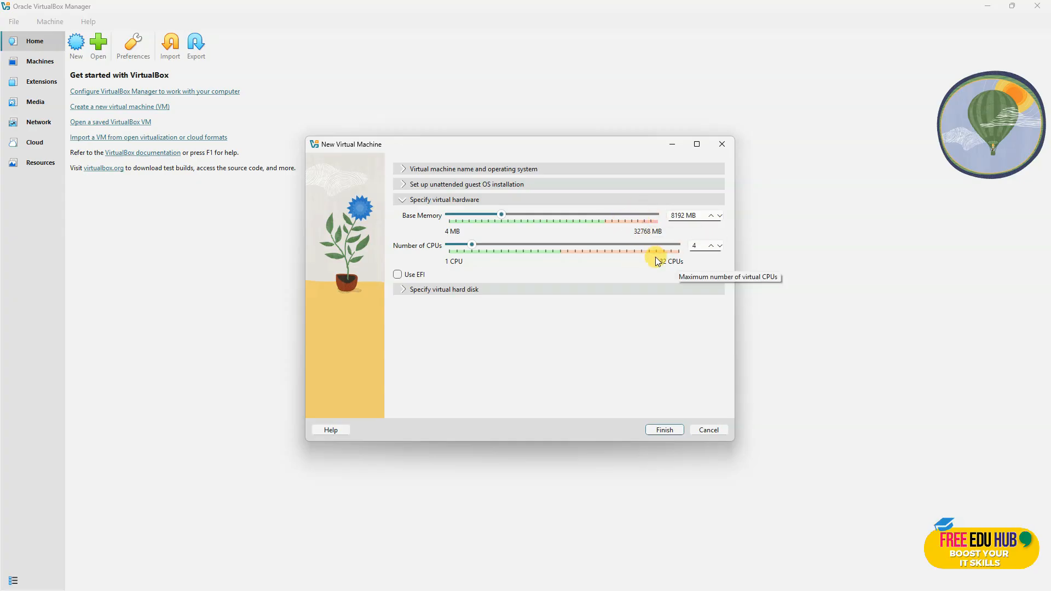
mouse_move(674, 270)
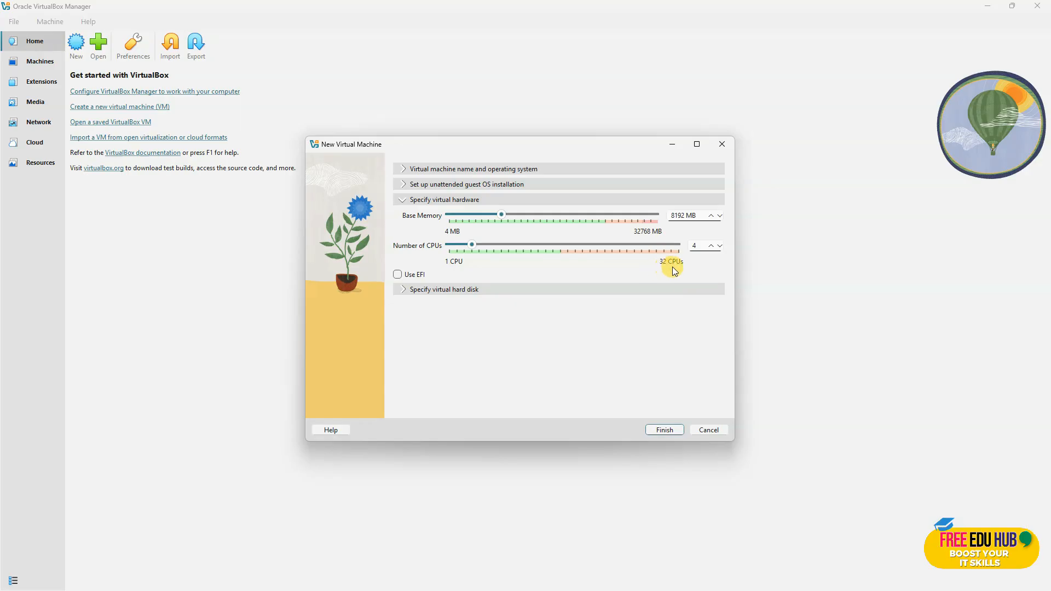
mouse_move(477, 263)
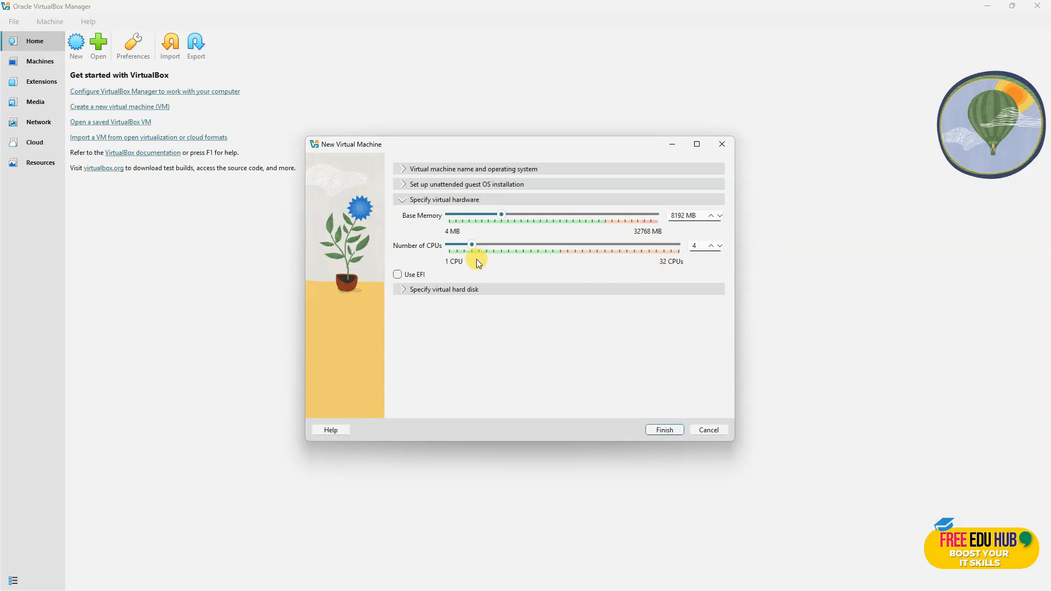
mouse_move(672, 278)
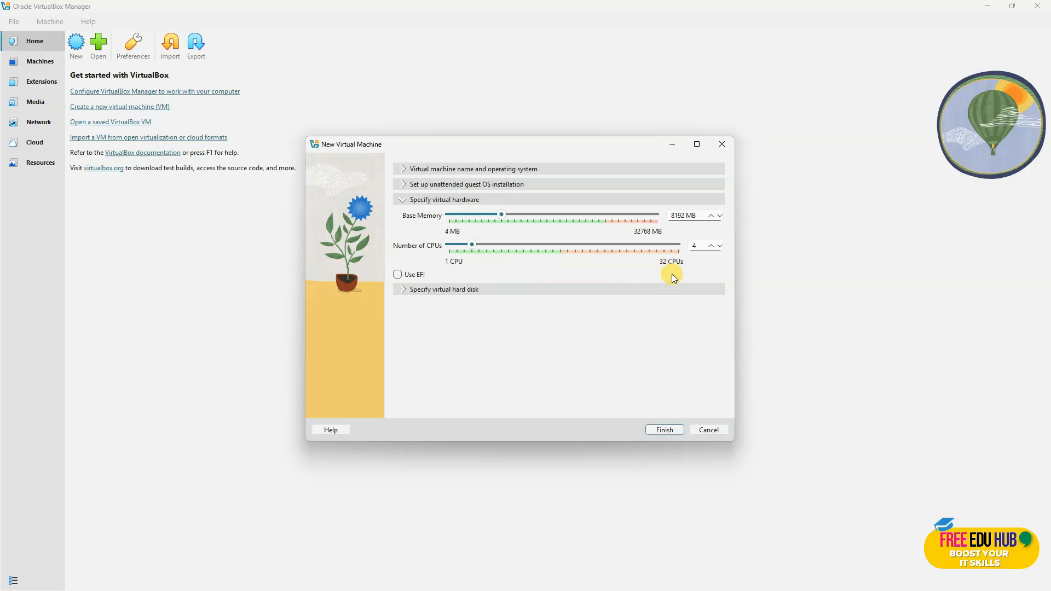
mouse_move(499, 269)
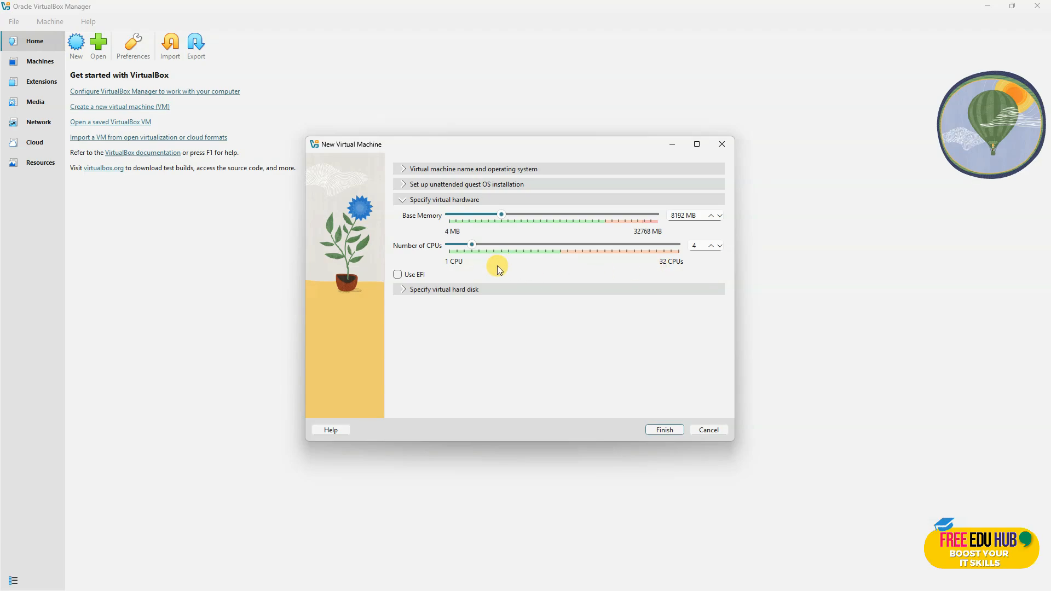
- Expand the Specify virtual hard disk section after setting 8192 MB memory and 4 CPUs
left_click(444, 289)
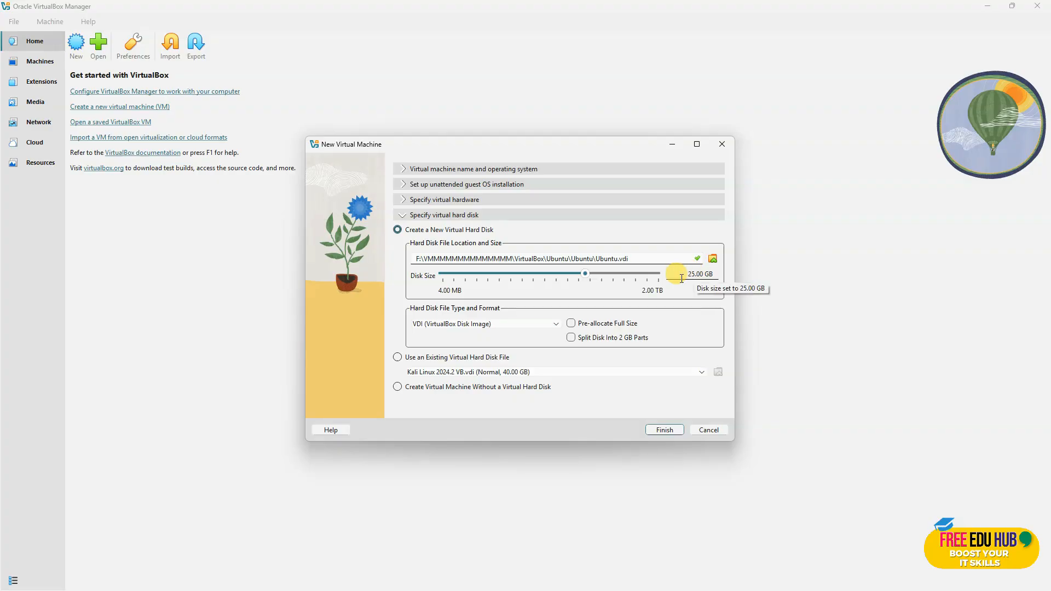
mouse_move(623, 319)
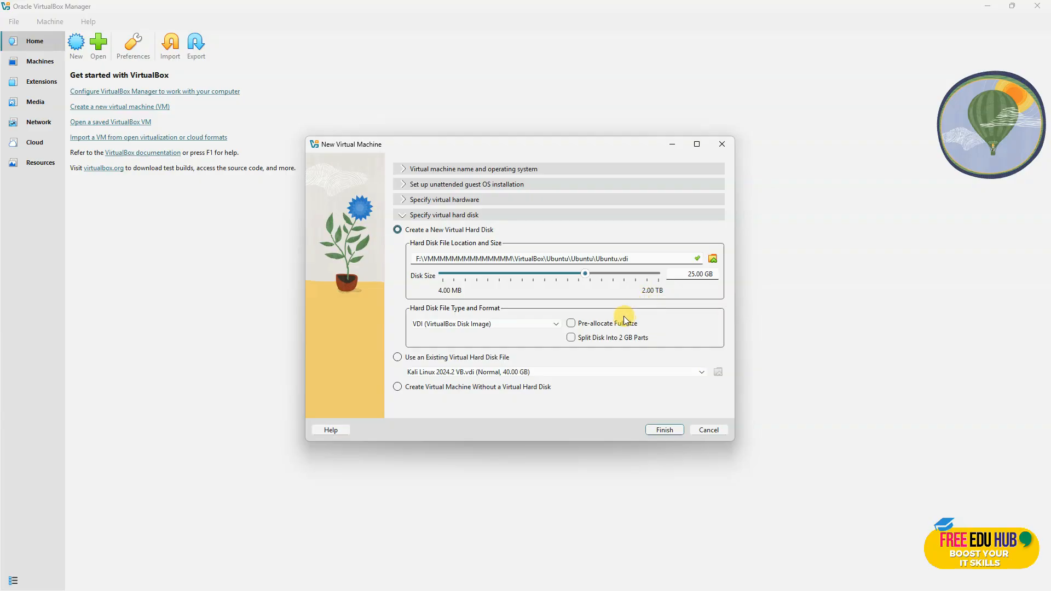
mouse_move(685, 287)
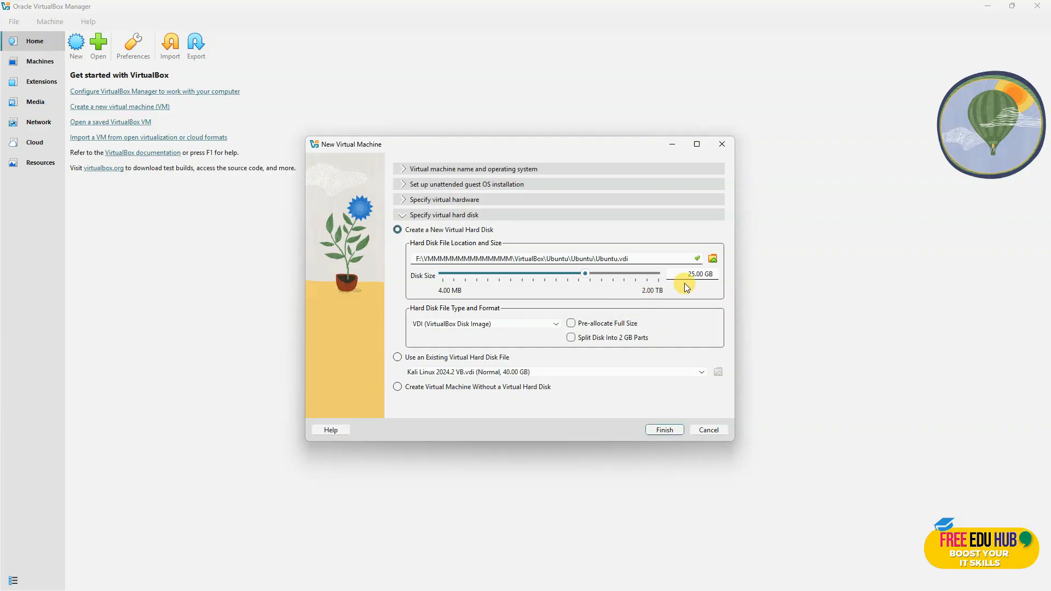
mouse_move(682, 290)
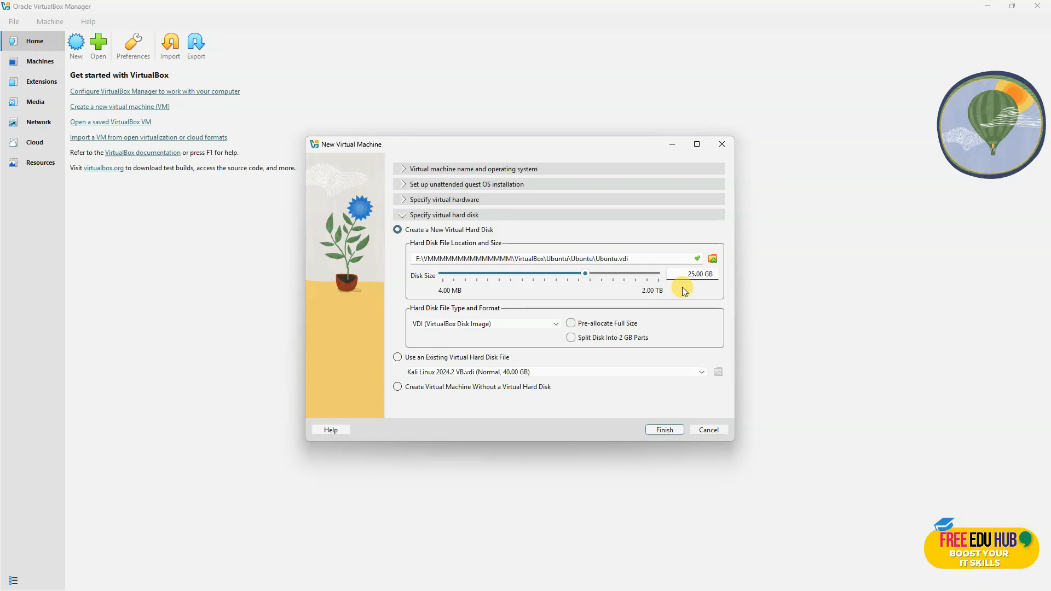
mouse_move(663, 430)
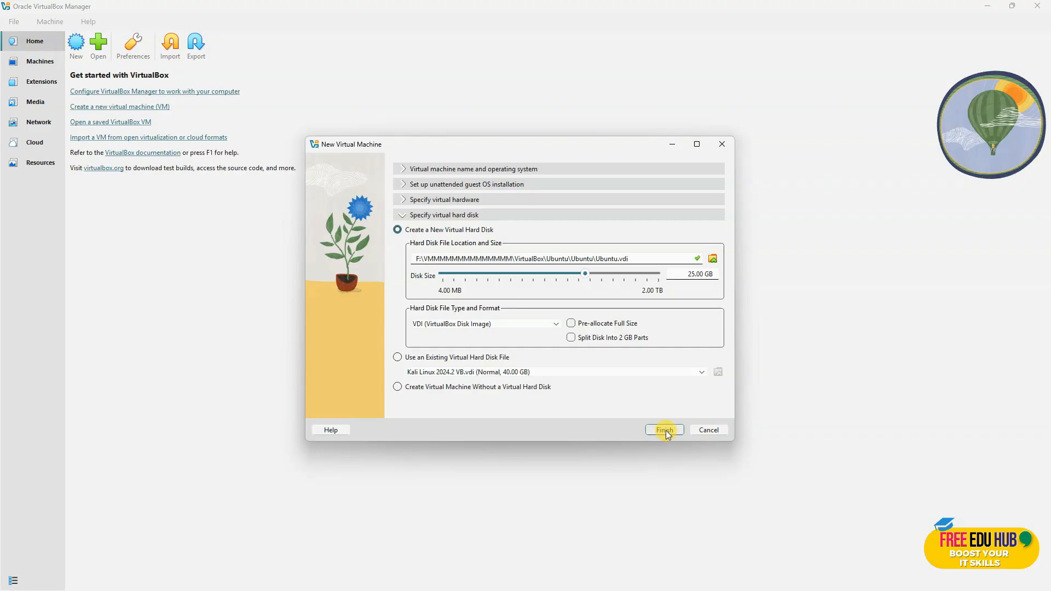
mouse_move(663, 430)
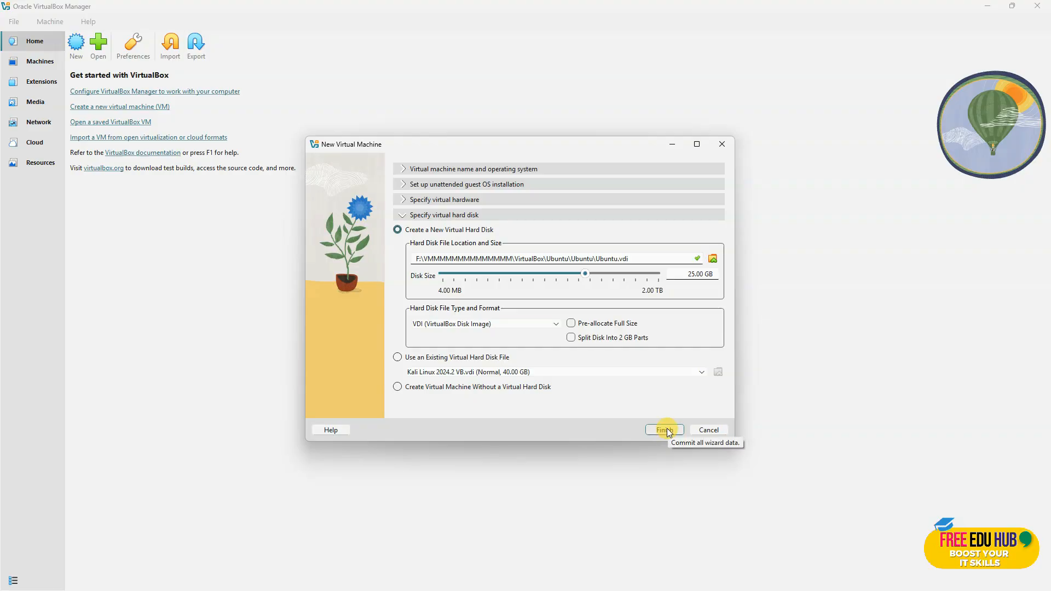
- Finish the wizard with a new 25 GB VDI hard disk
left_click(662, 429)
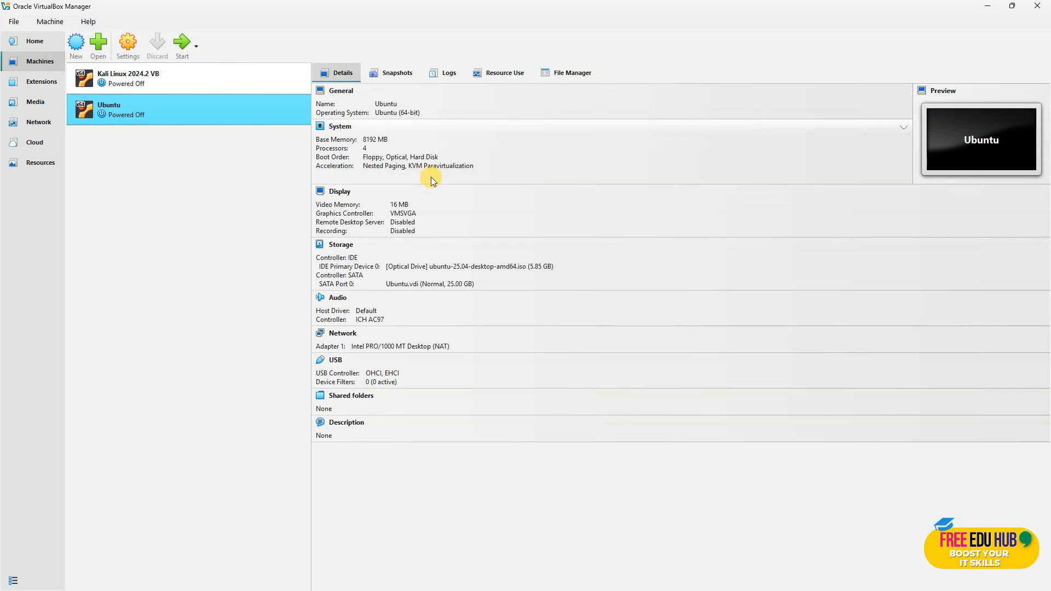
mouse_move(525, 325)
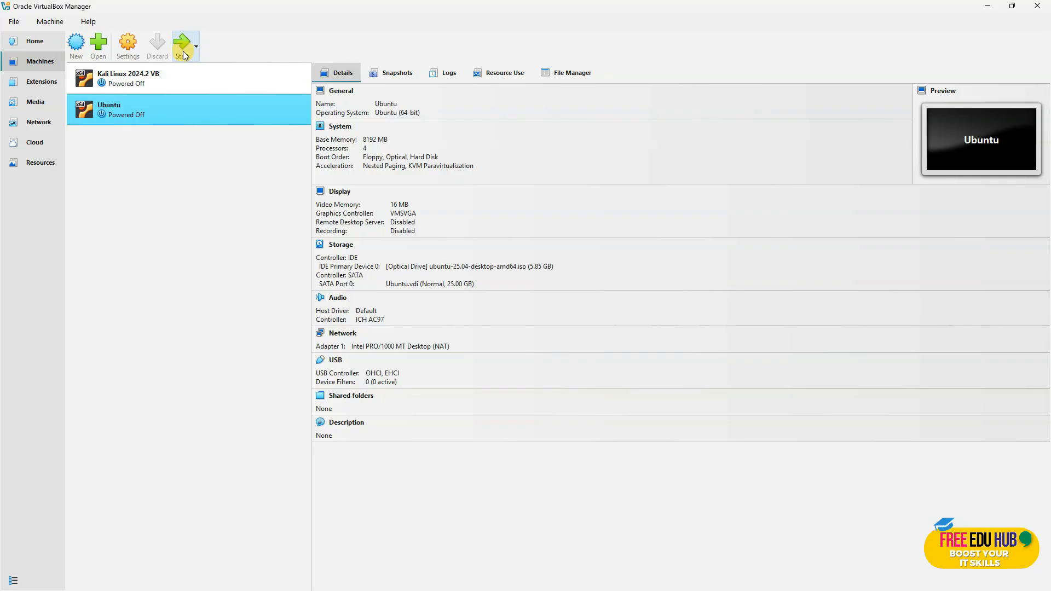
mouse_move(191, 122)
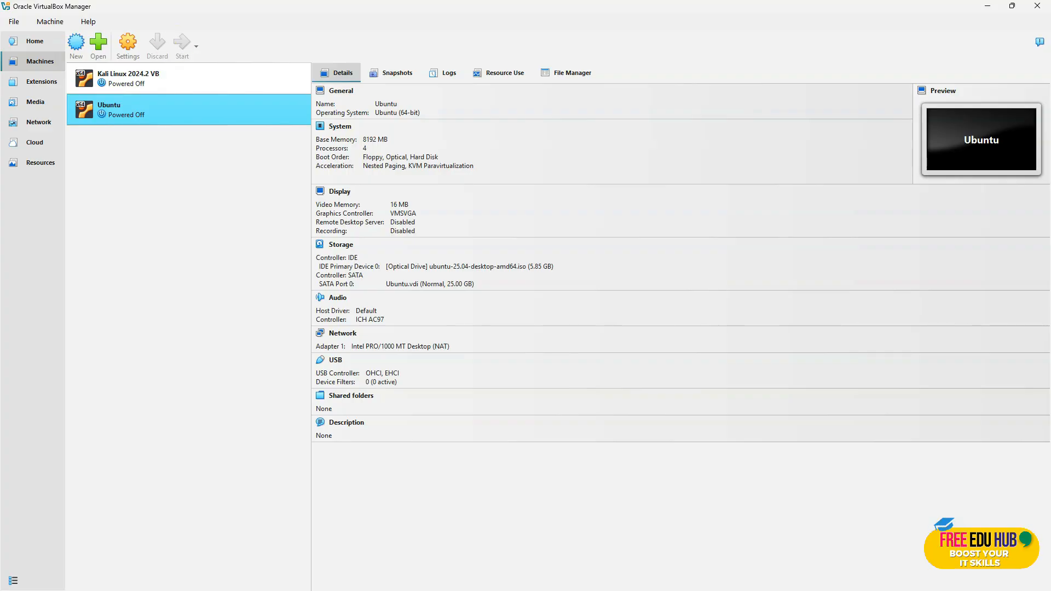
- Start the Ubuntu VM so it boots the installer from the ISO
left_click(182, 46)
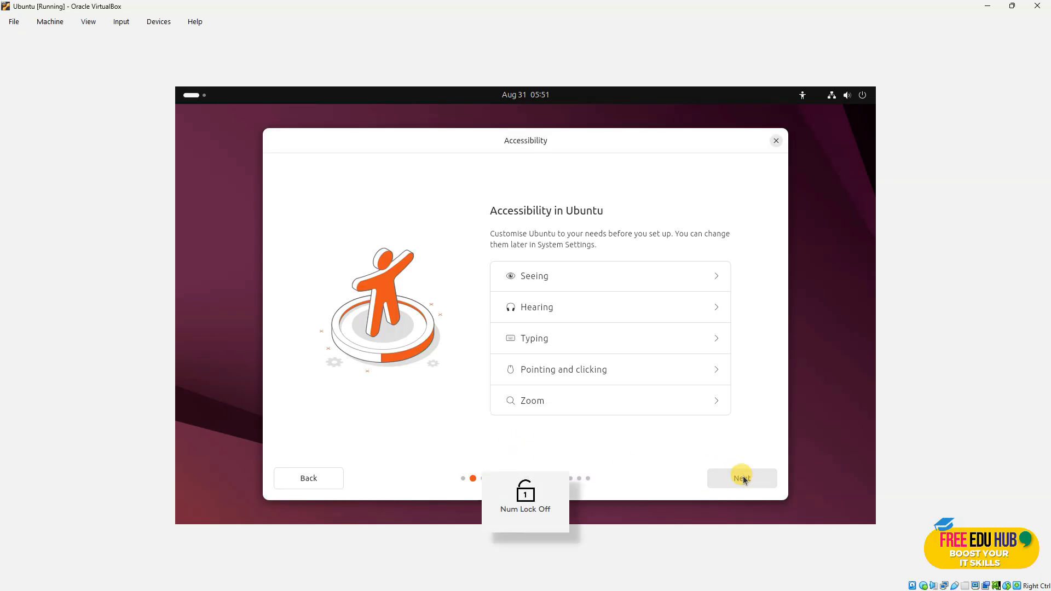
- Accept installer defaults: English (US) keyboard, wired network, interactive install, default apps
left_click(742, 477)
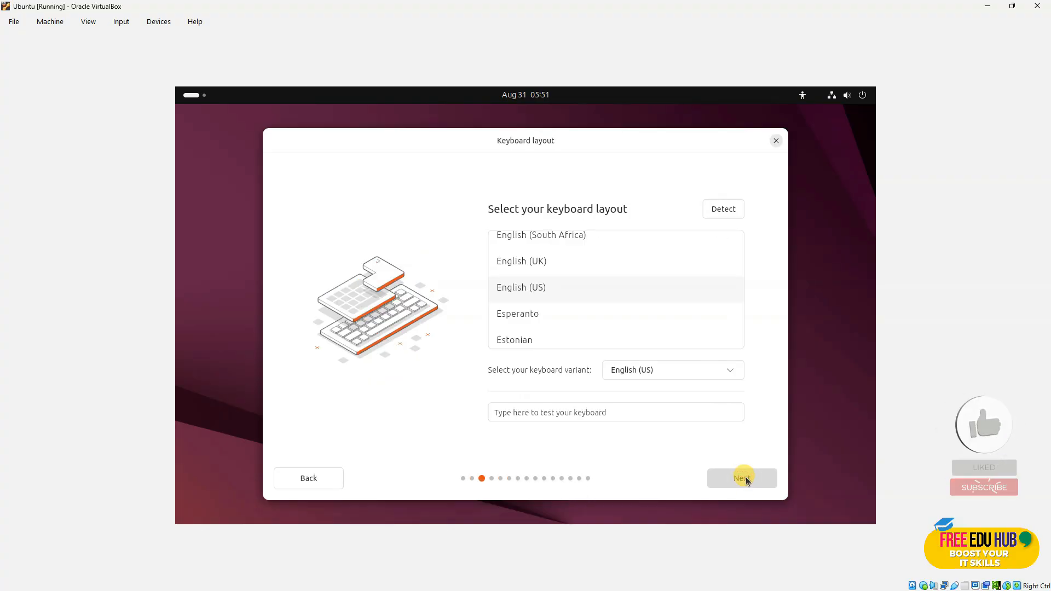
left_click(741, 477)
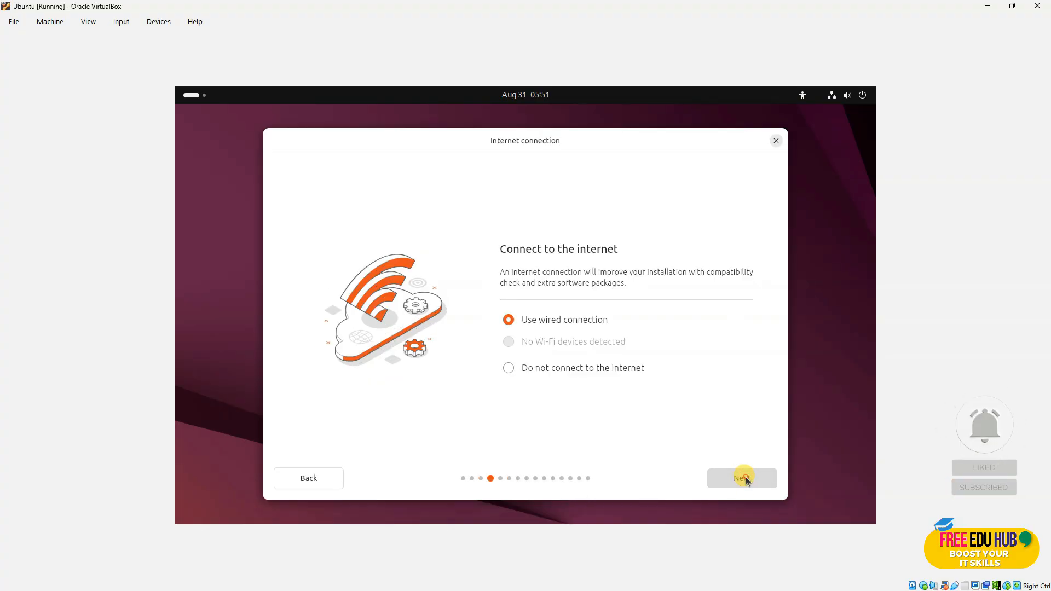
left_click(741, 478)
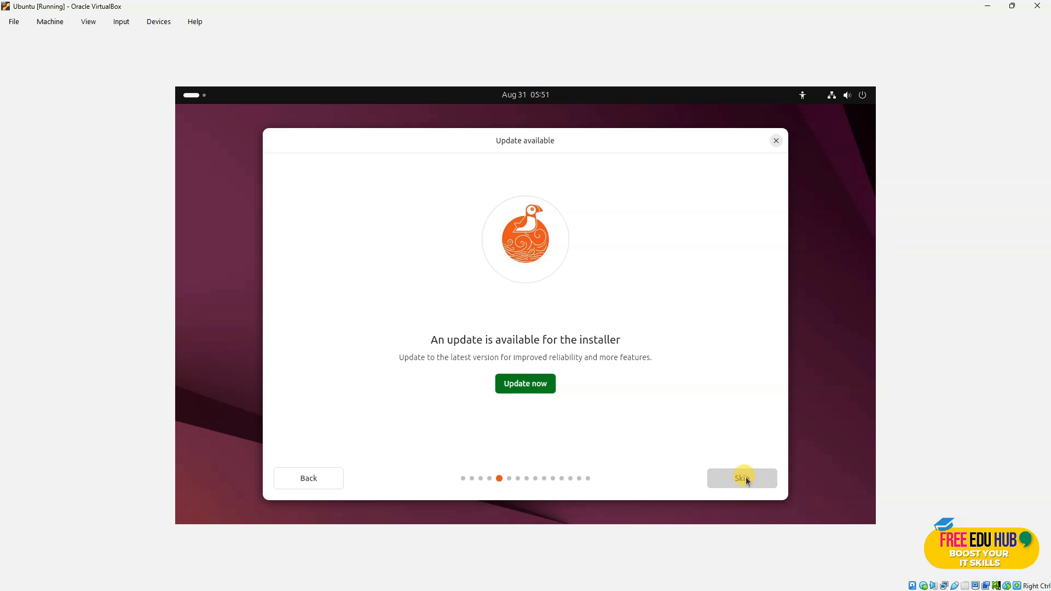
left_click(740, 477)
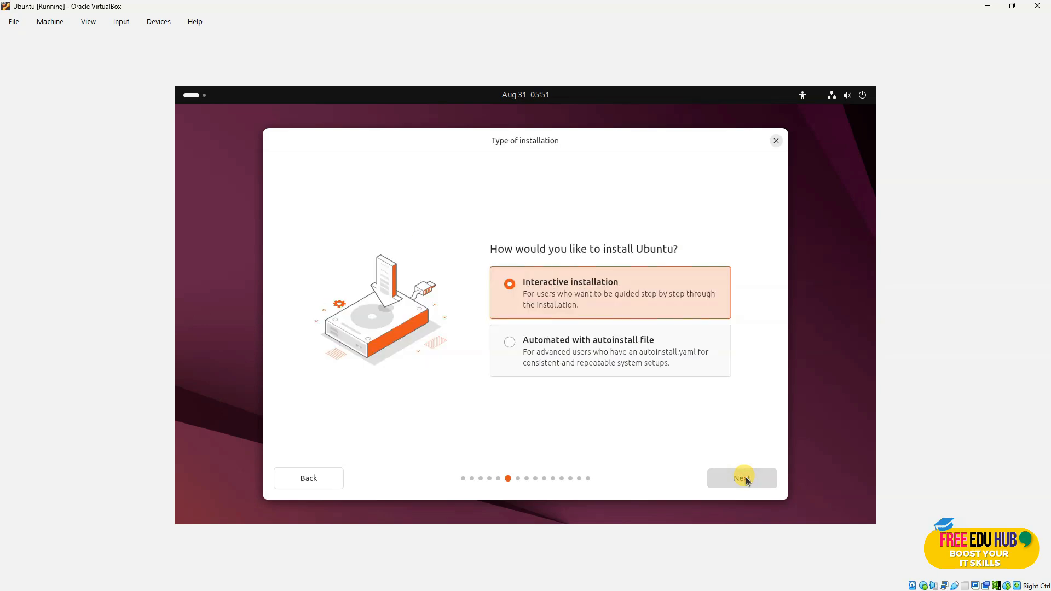
left_click(741, 478)
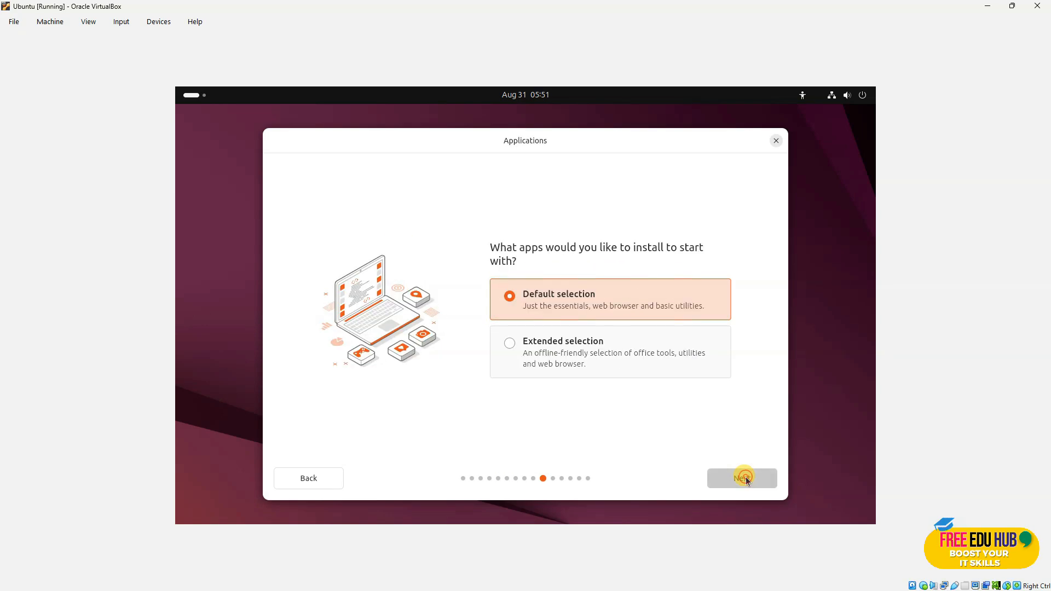
left_click(741, 477)
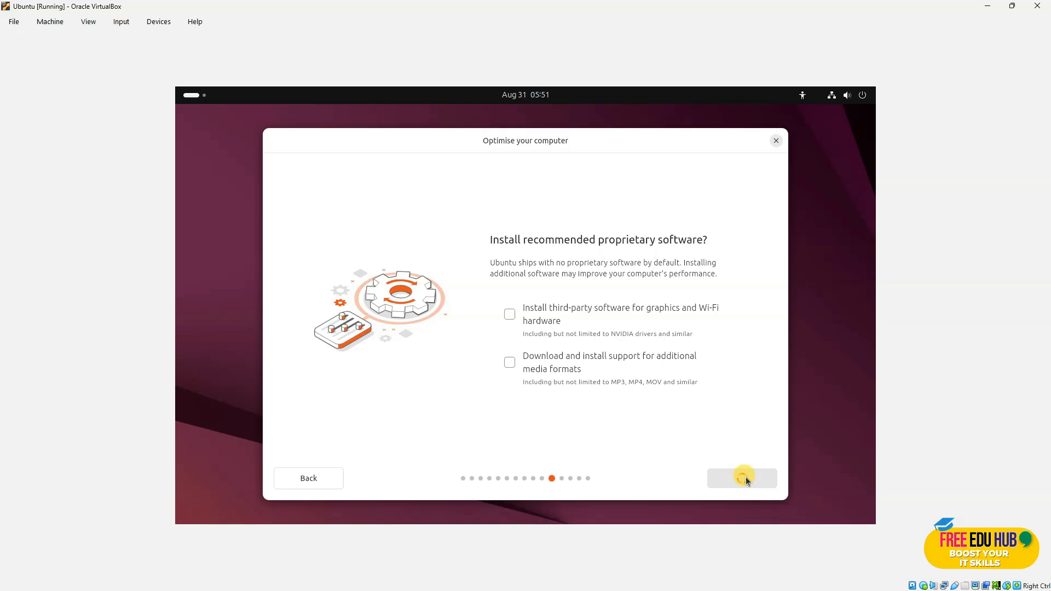
left_click(741, 478)
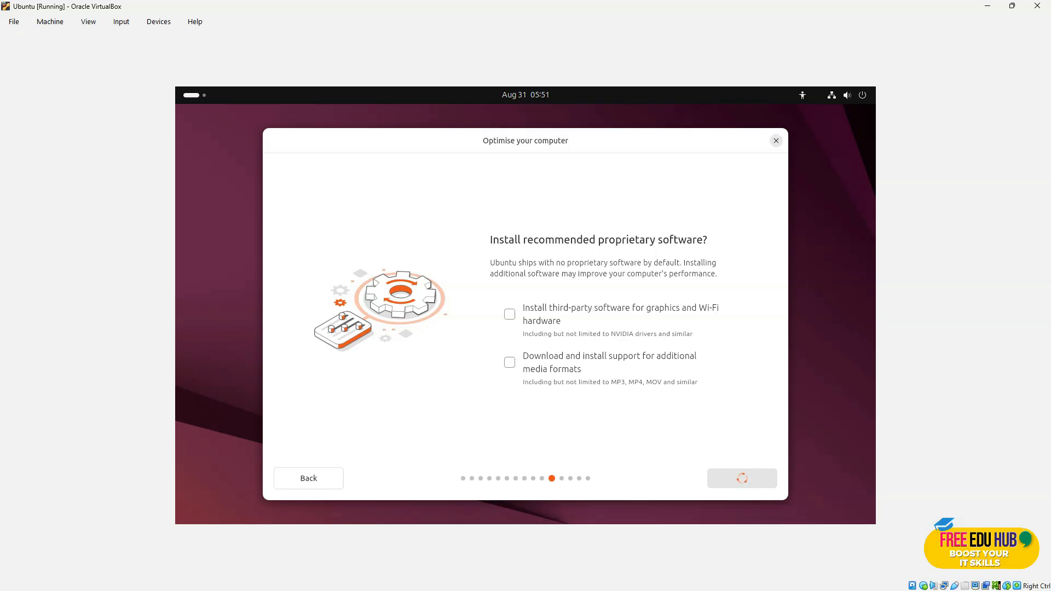
left_click(741, 478)
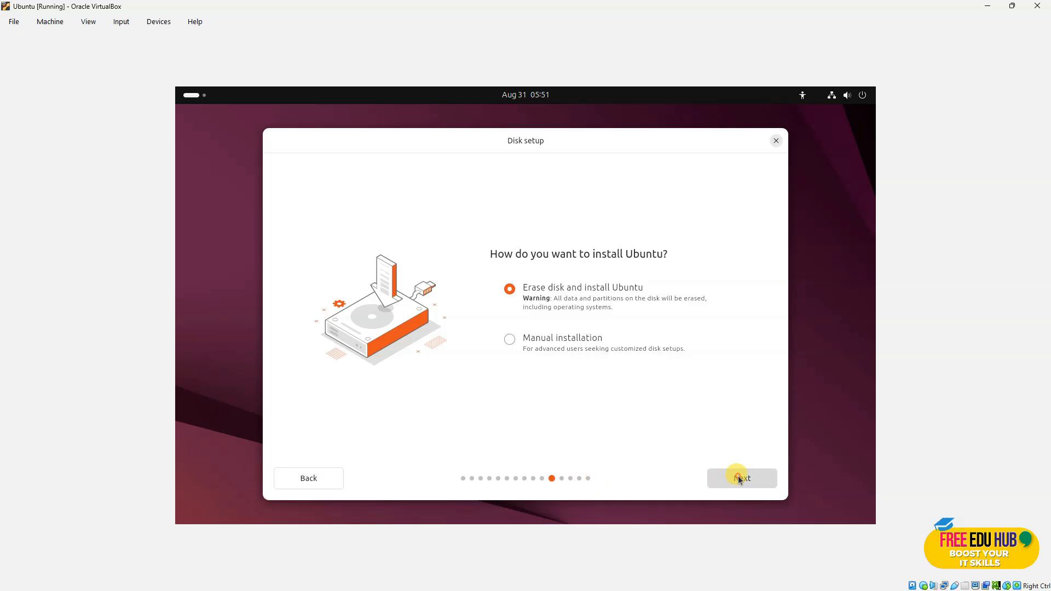
left_click(741, 478)
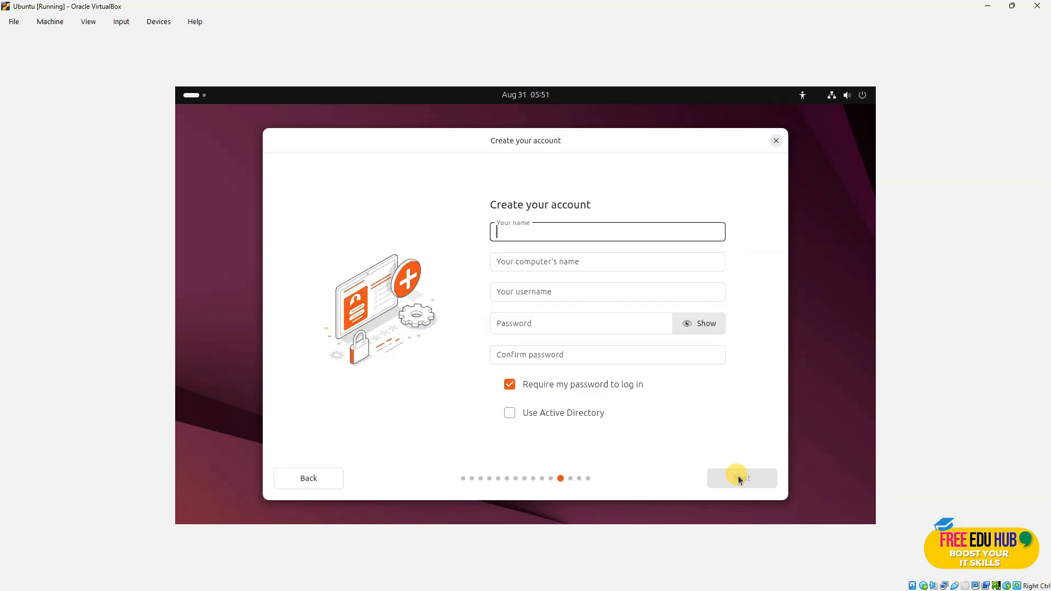
- Create account adminz with computer name adminz and a password, with no password required at login
type("admin")
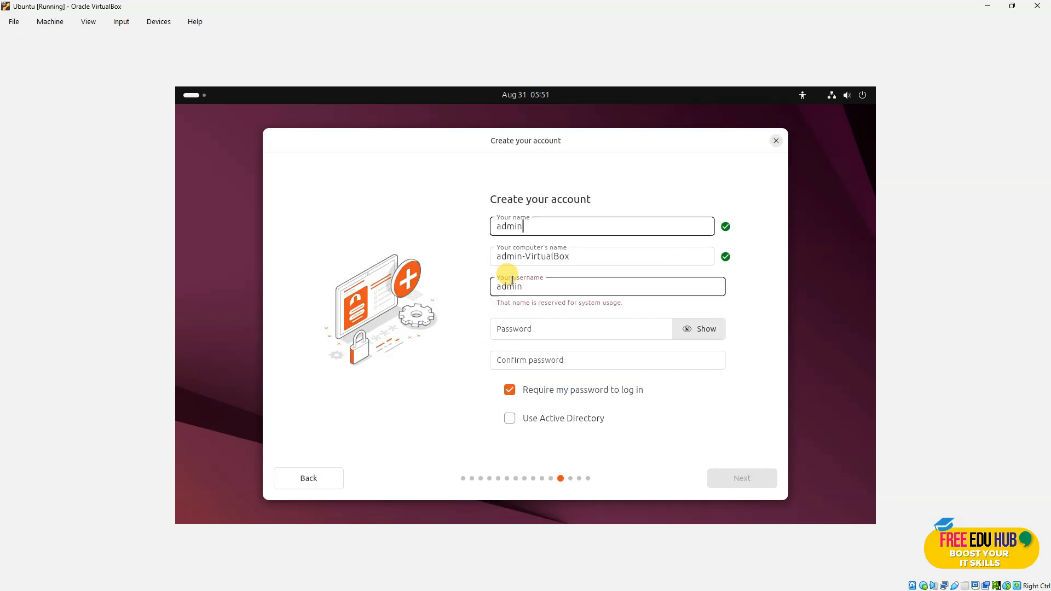
type("z")
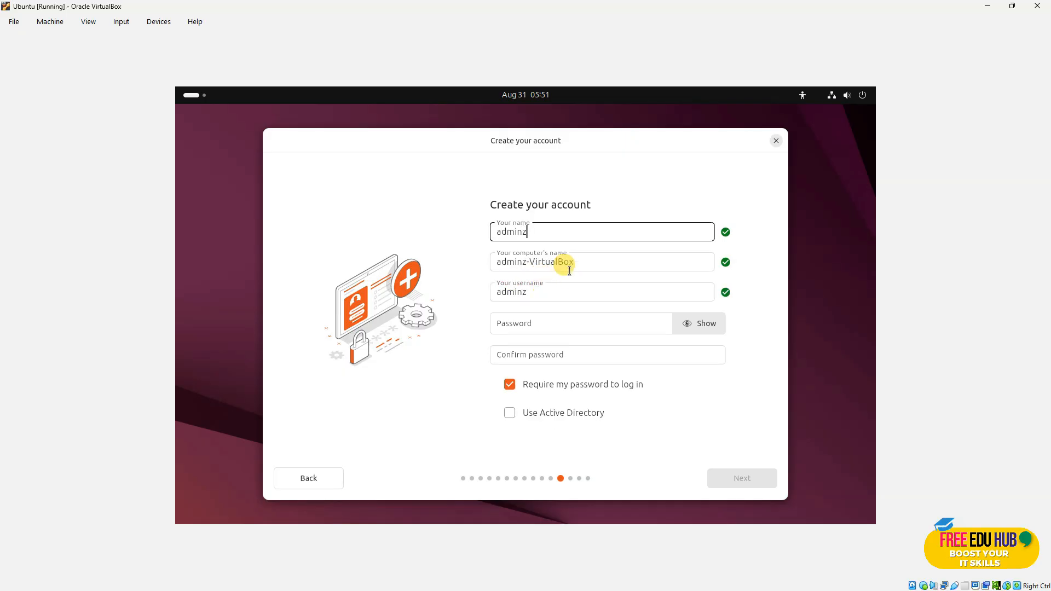
double_click(549, 262)
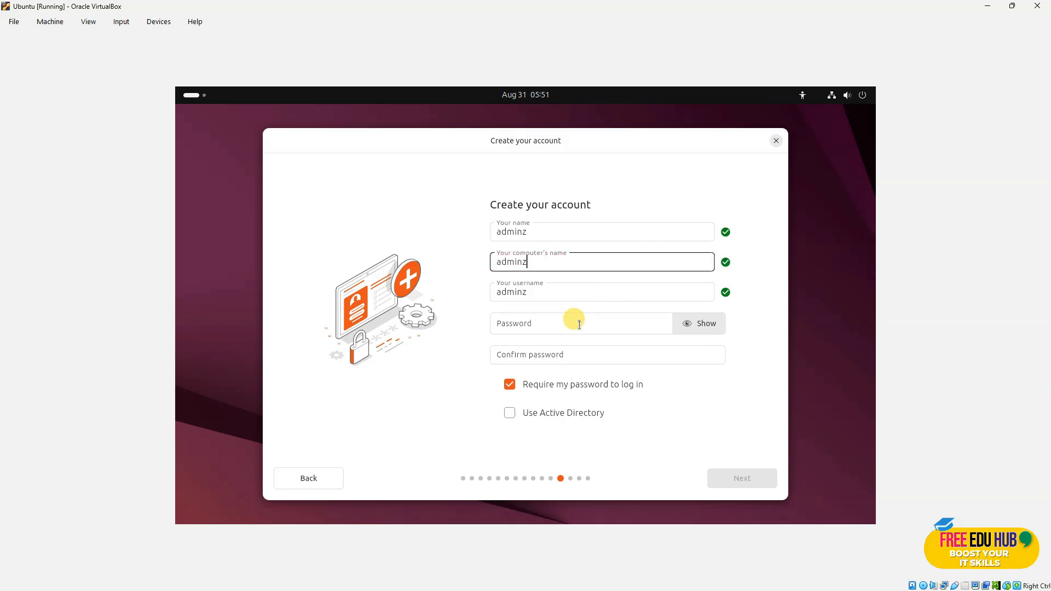
left_click(579, 323)
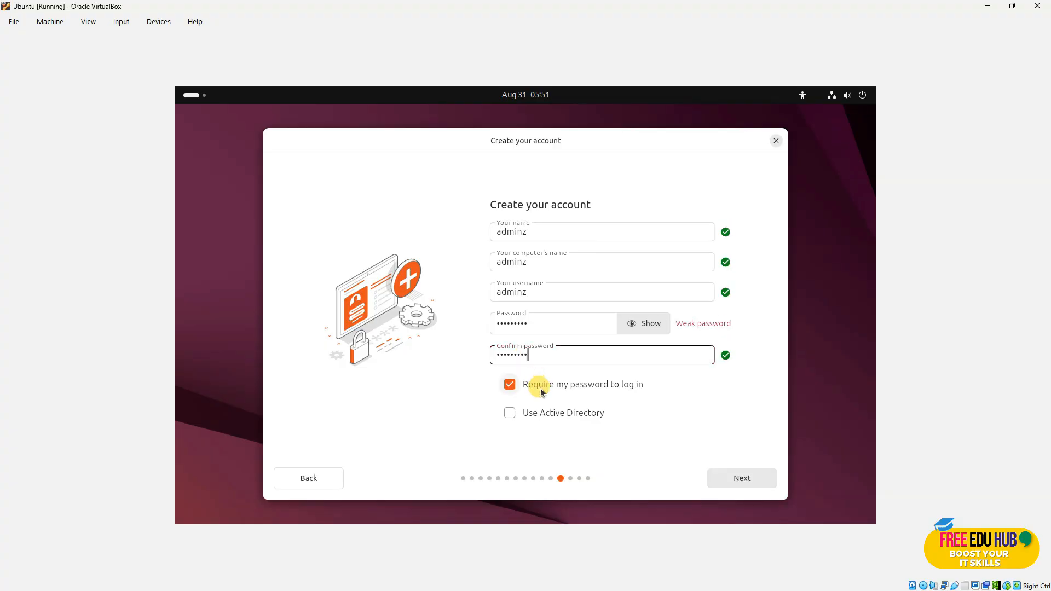
left_click(510, 384)
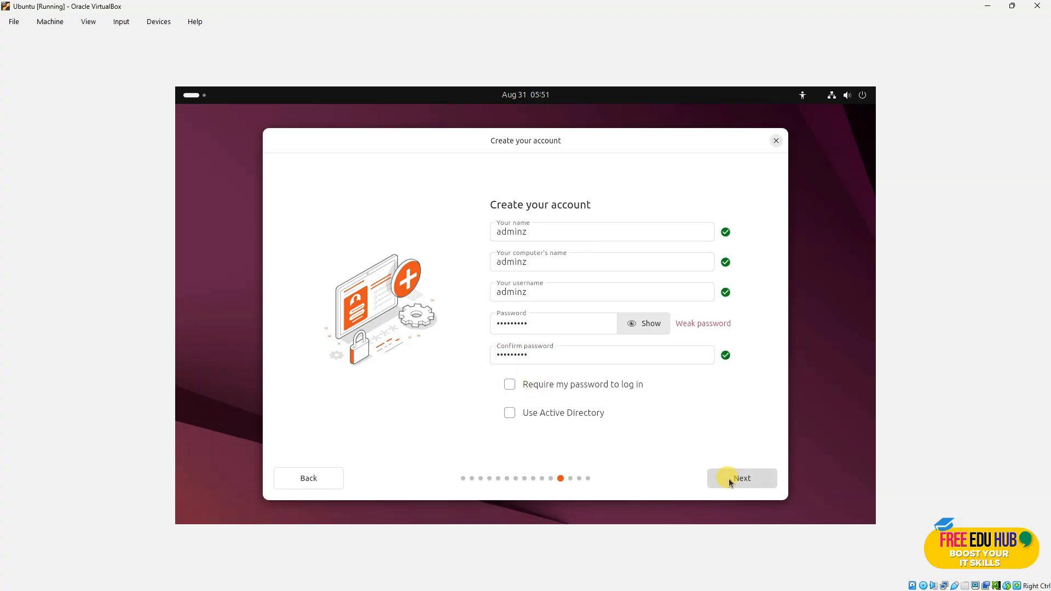
left_click(741, 478)
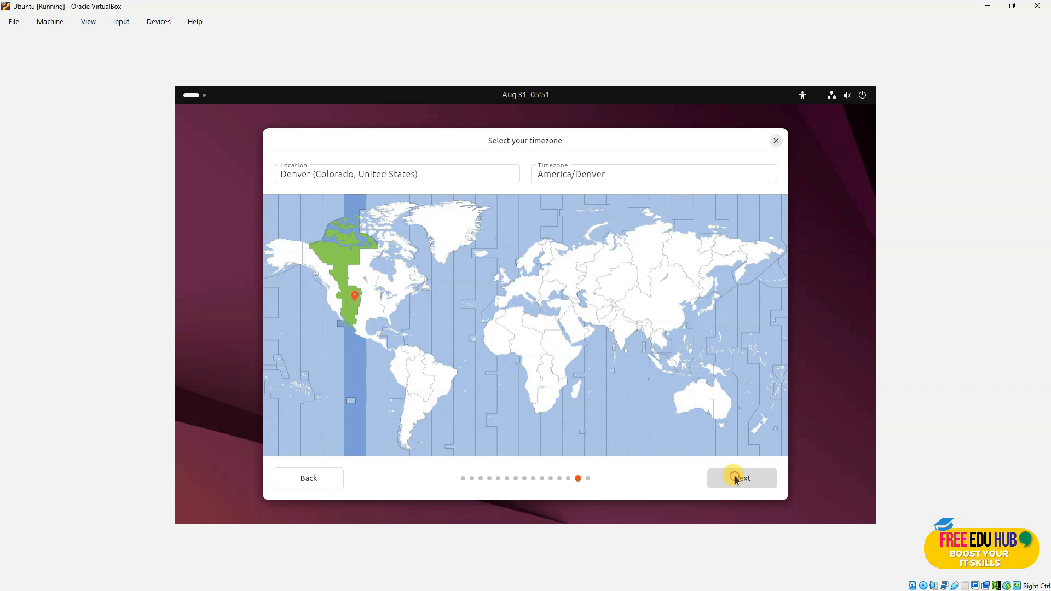
- Keep the Denver timezone and start the Ubuntu 25.04 installation
left_click(741, 478)
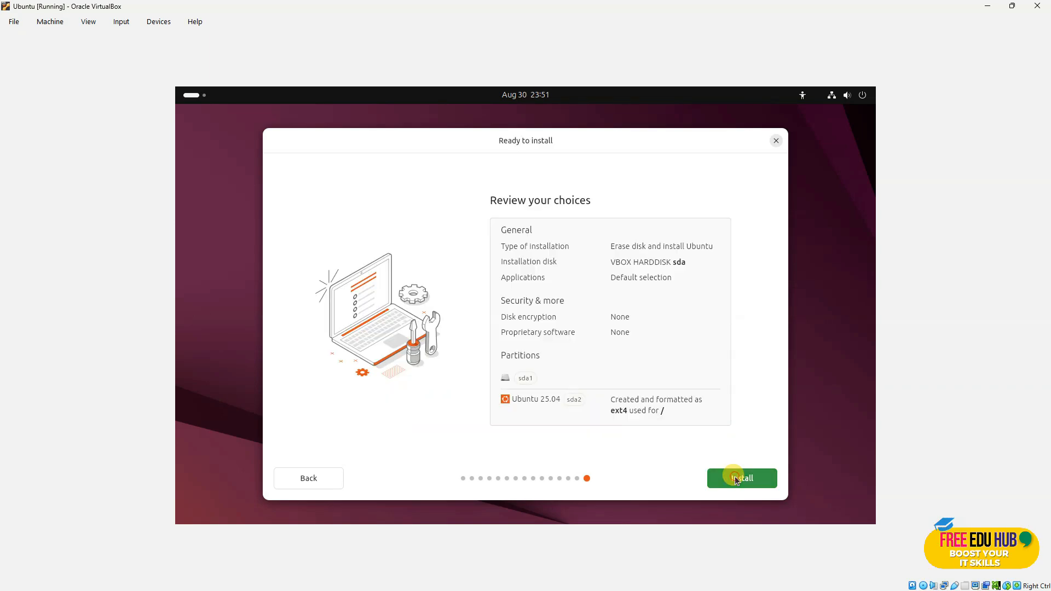
left_click(741, 478)
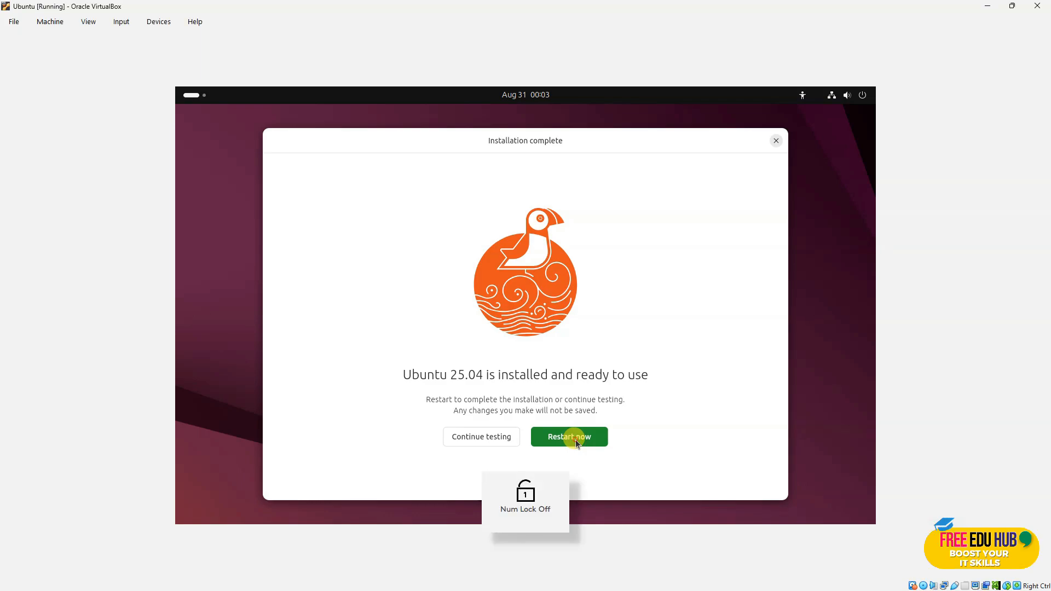
- Reboot into the installed Ubuntu and finish the welcome setup, declining system data sharing
left_click(568, 436)
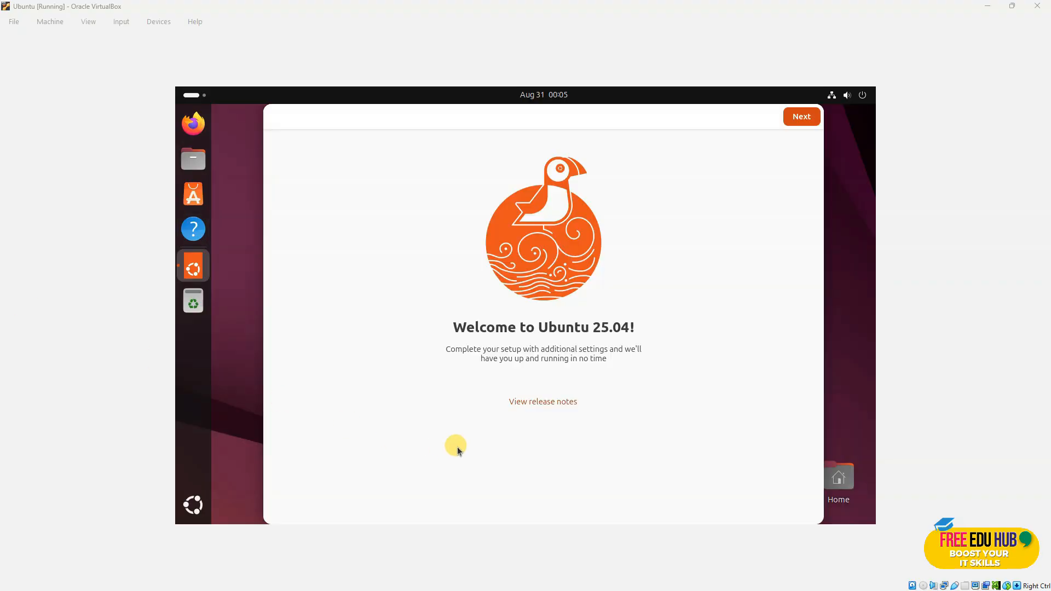
left_click(800, 116)
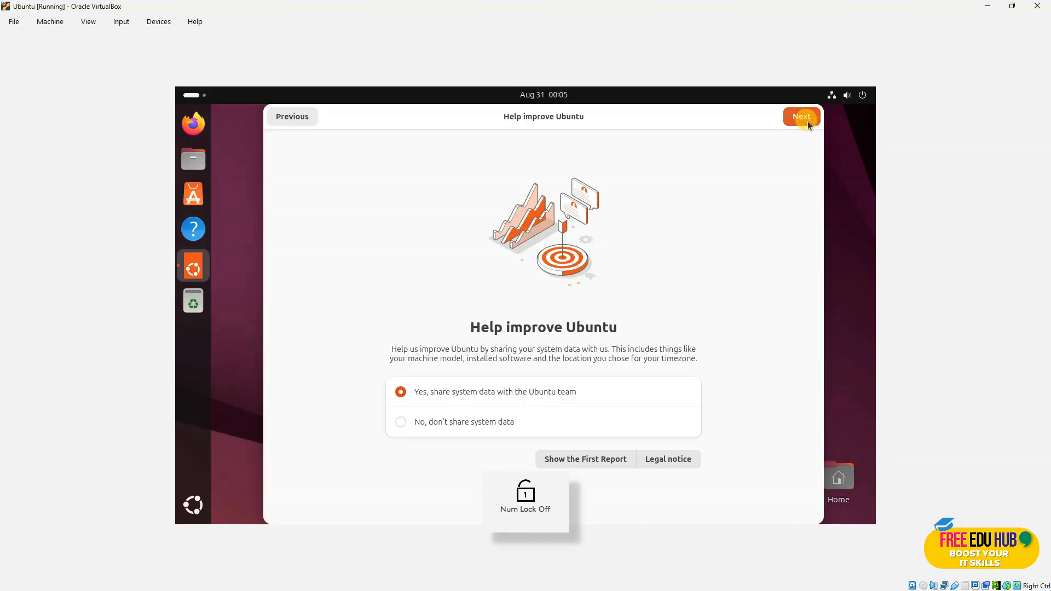
left_click(400, 421)
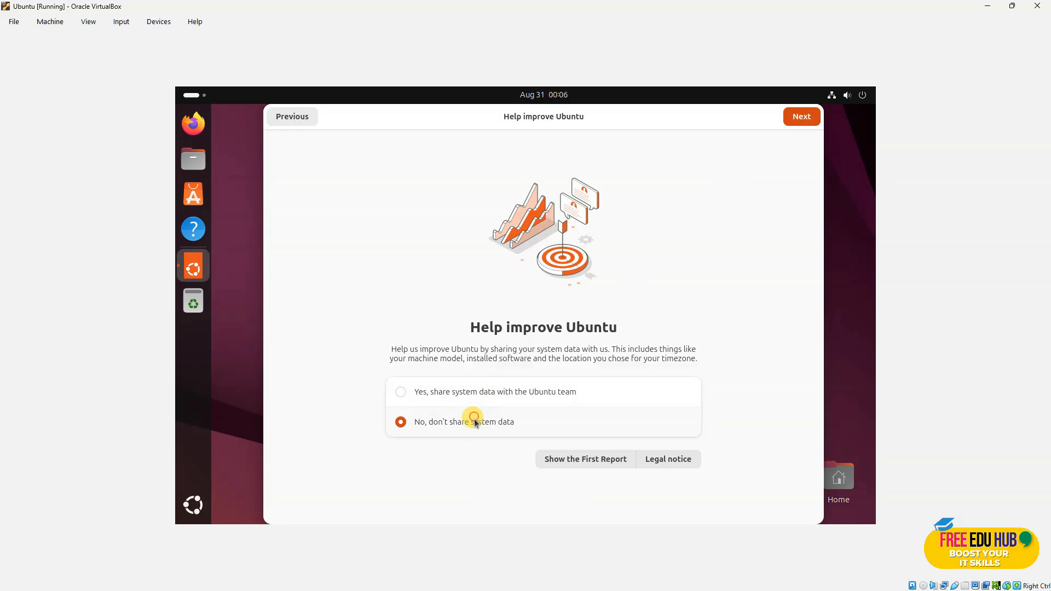
left_click(800, 116)
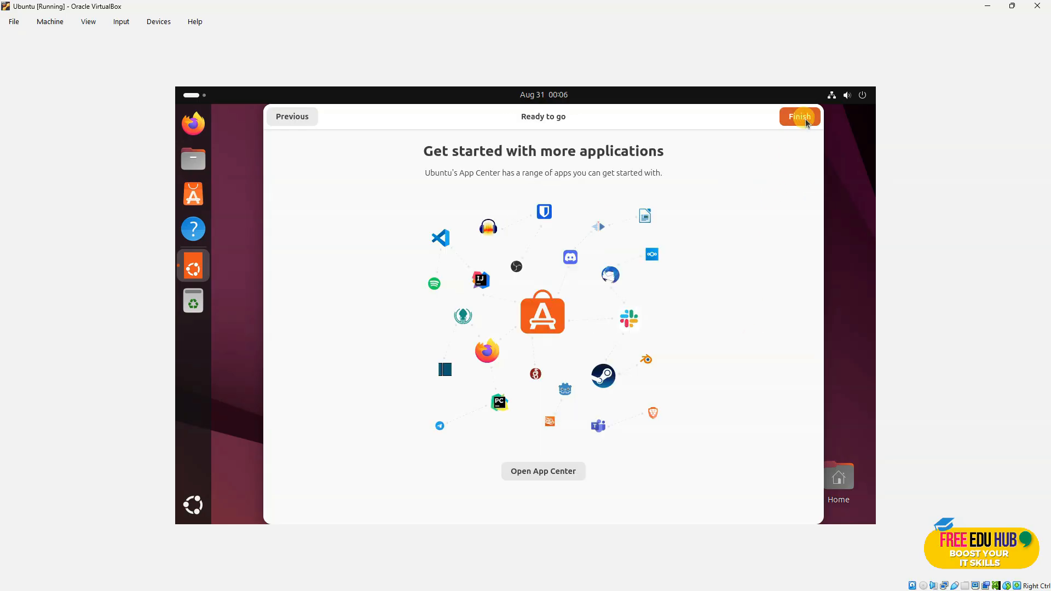
left_click(799, 116)
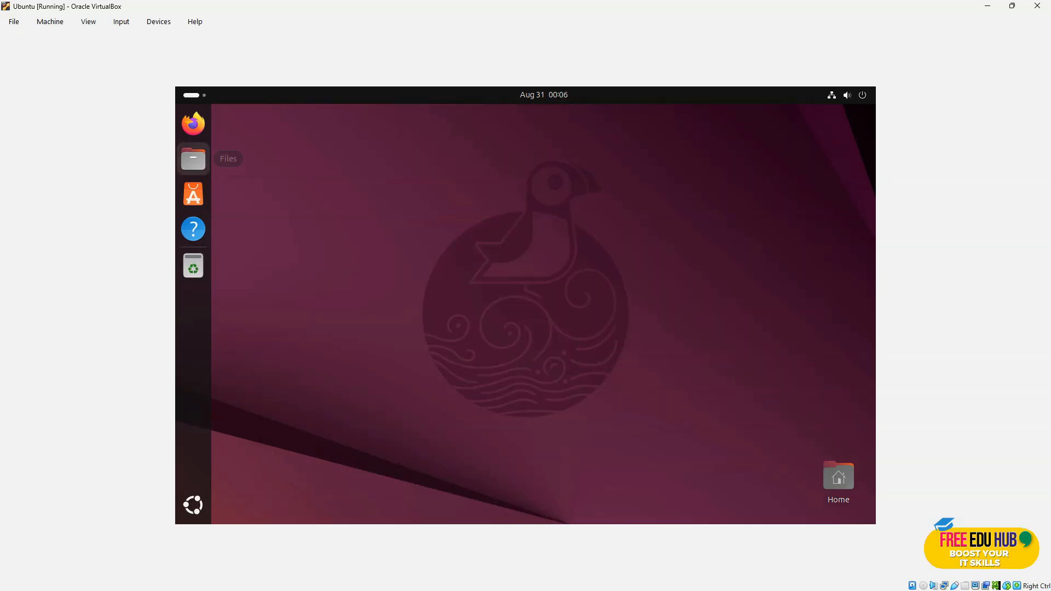
mouse_move(192, 159)
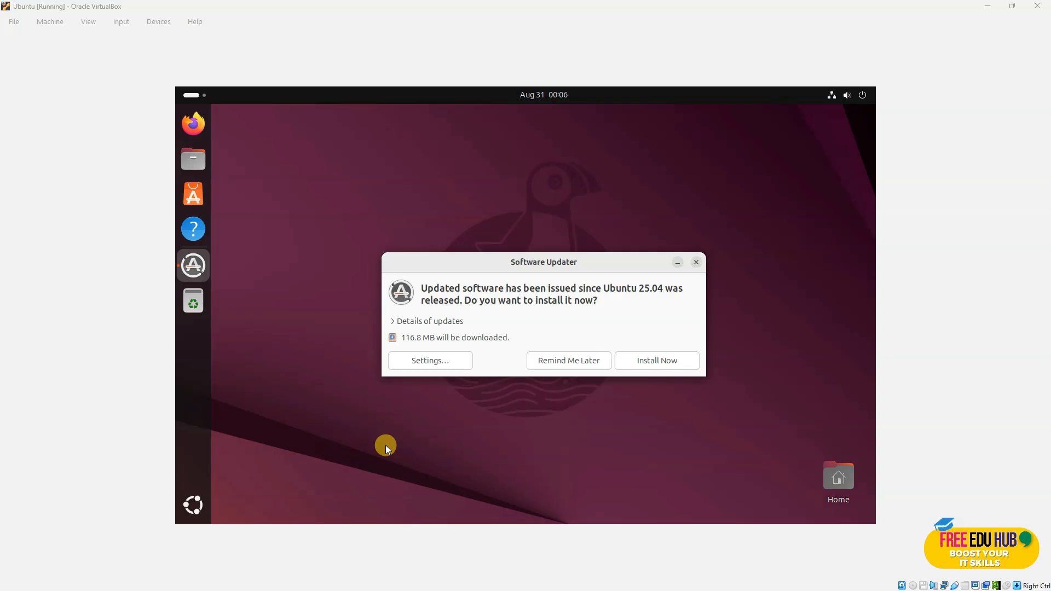
mouse_move(889, 439)
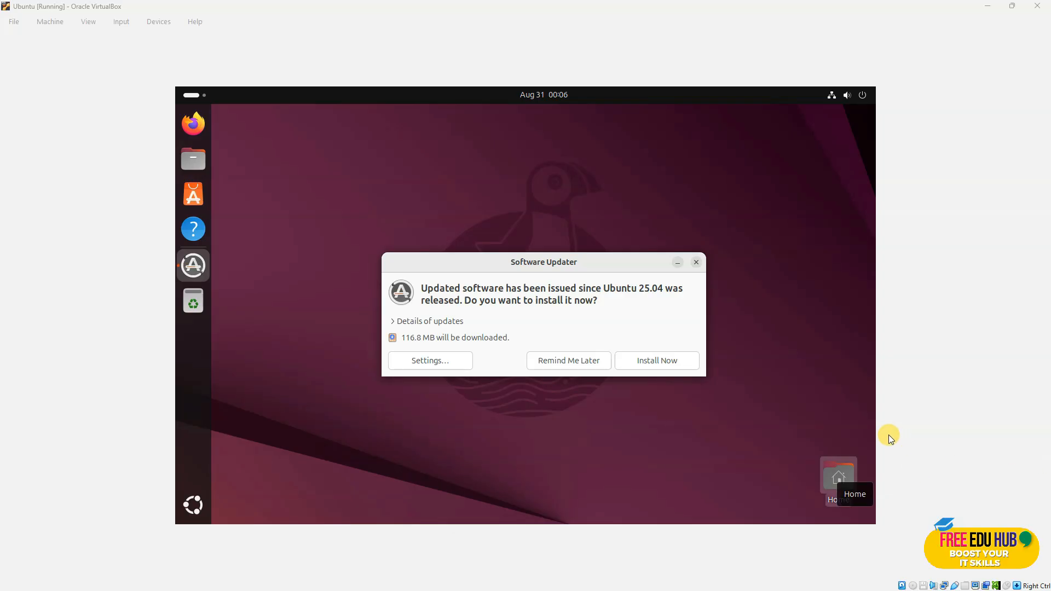
mouse_move(627, 337)
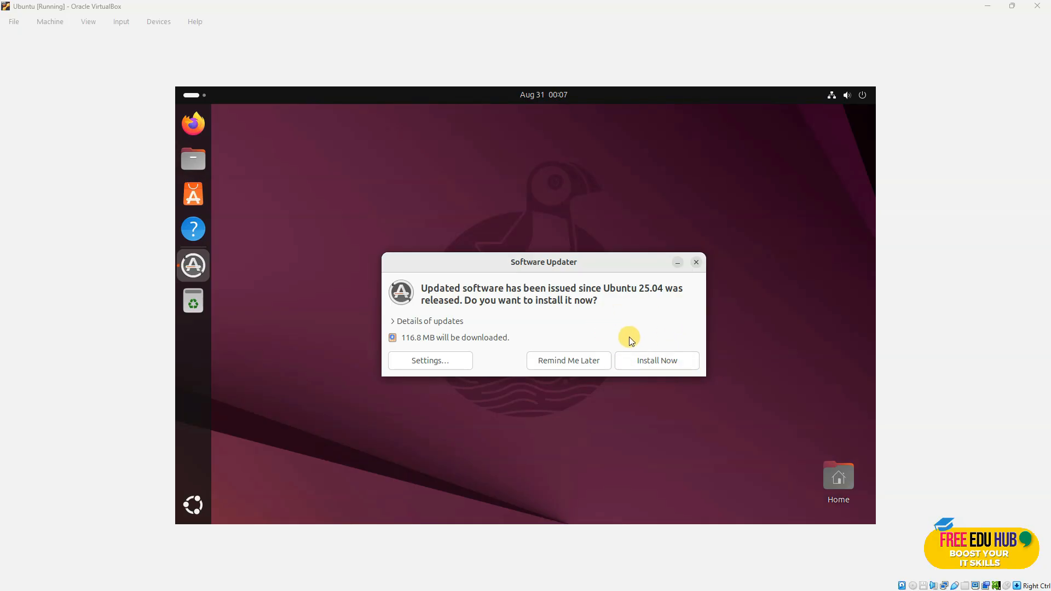
mouse_move(417, 389)
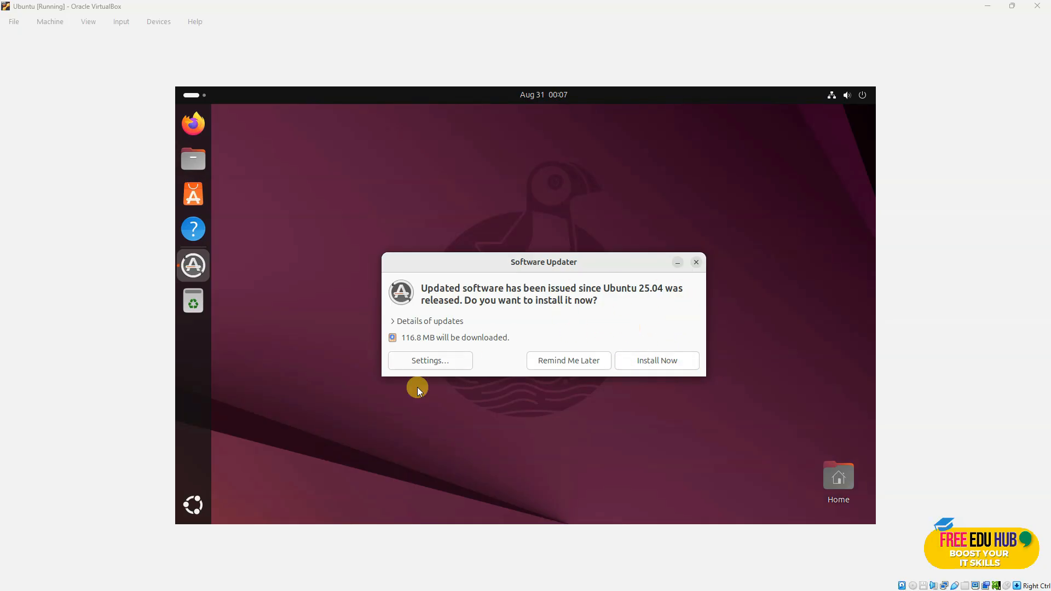
mouse_move(194, 506)
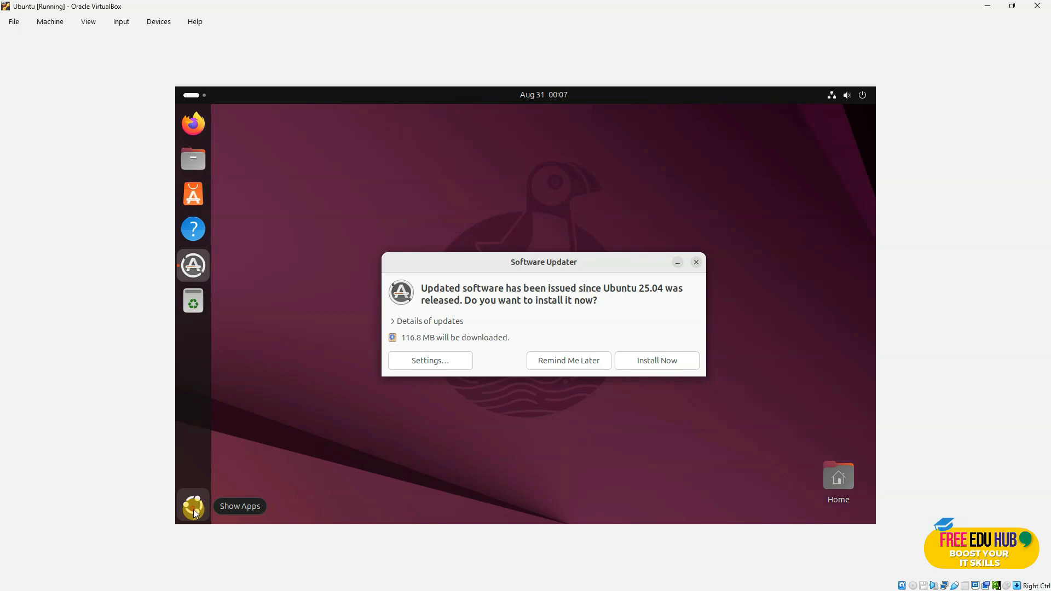
- Launch Terminal from Show Apps on the Ubuntu desktop
left_click(193, 506)
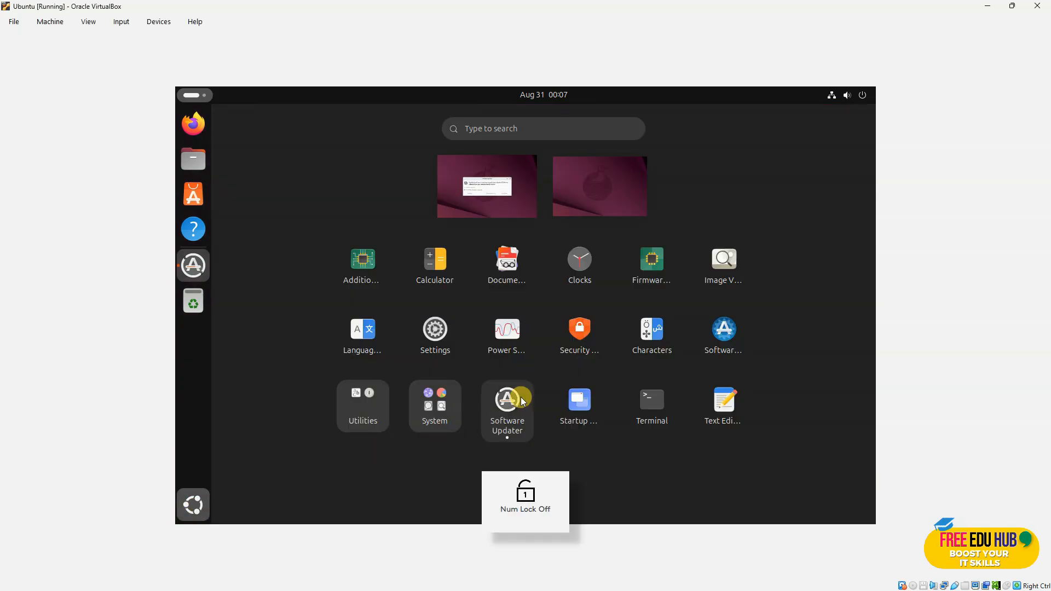
mouse_move(421, 441)
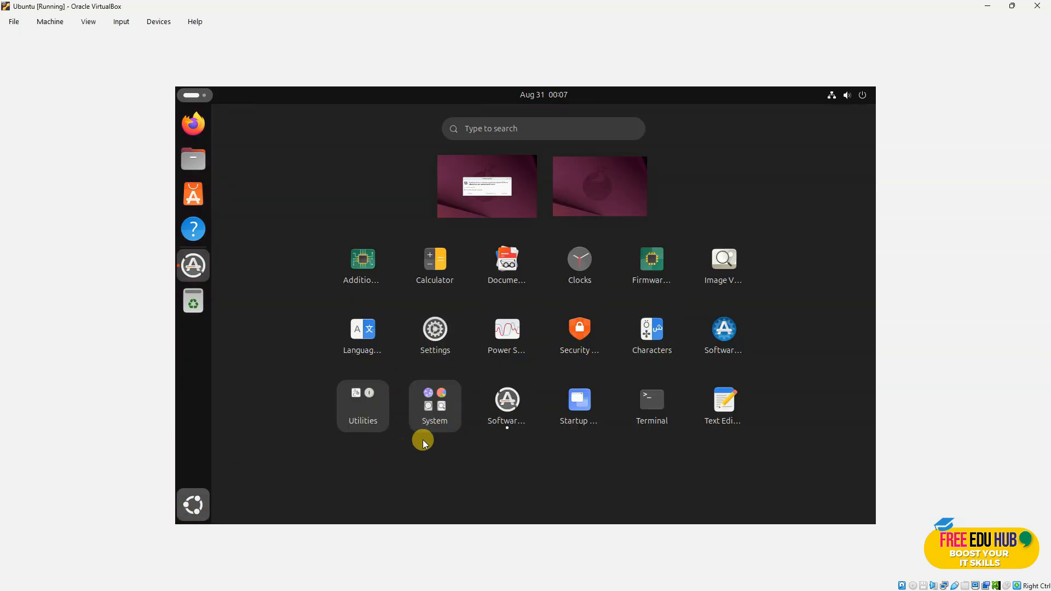
mouse_move(730, 299)
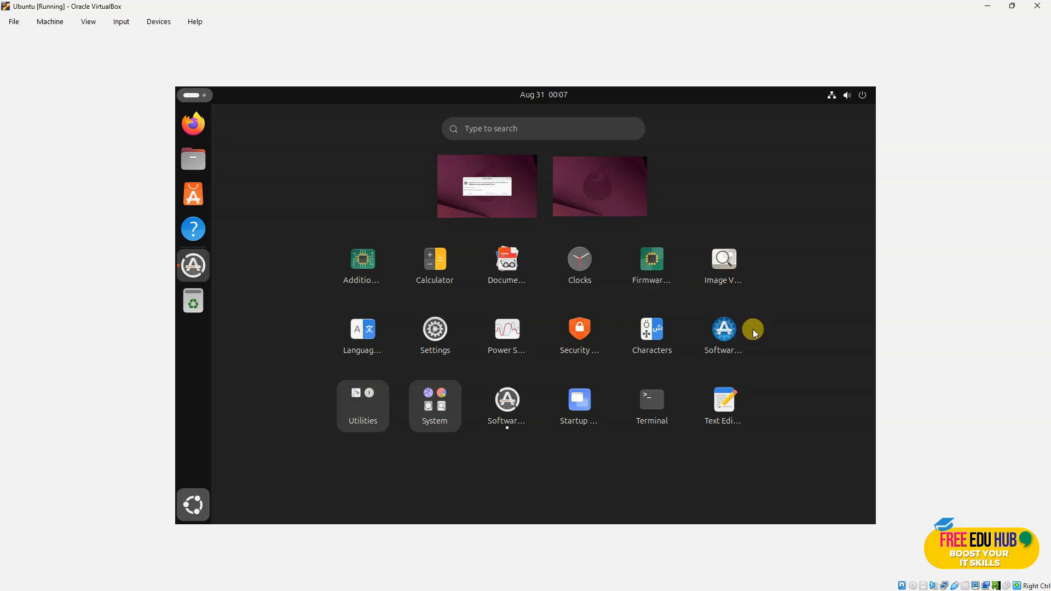
mouse_move(527, 411)
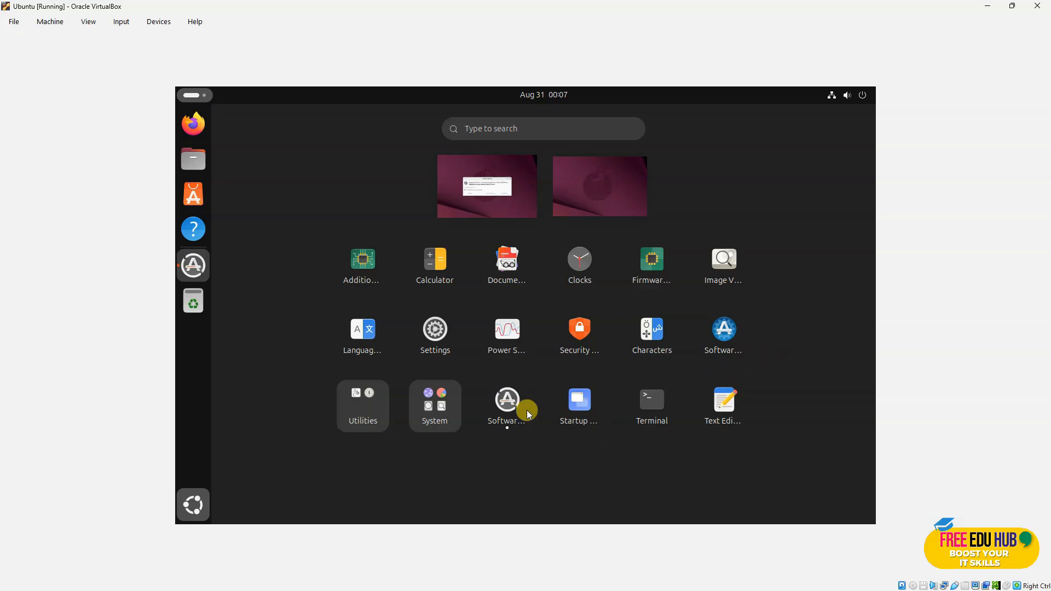
mouse_move(650, 404)
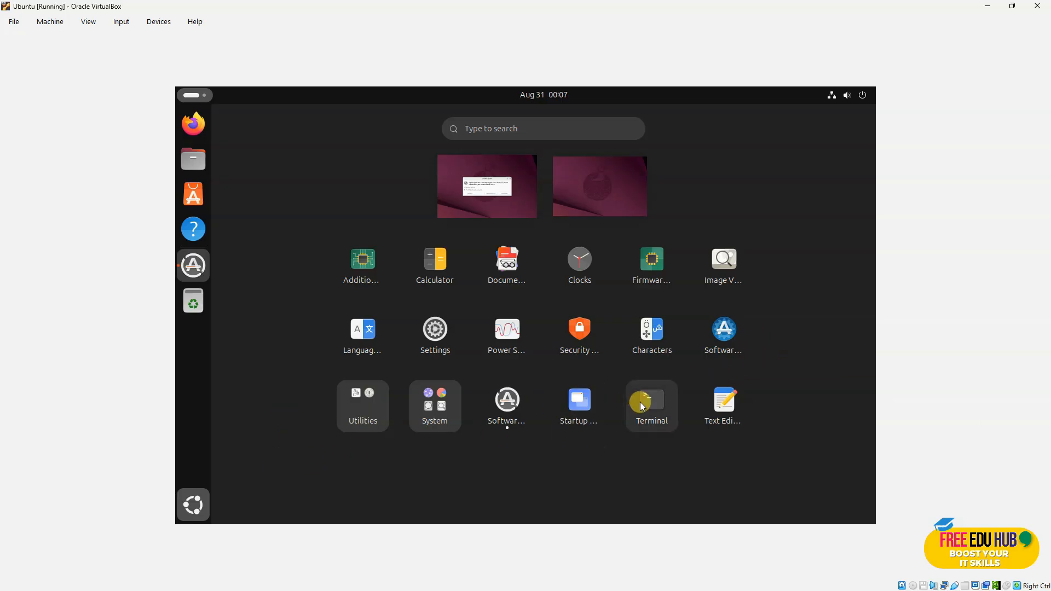
left_click(649, 401)
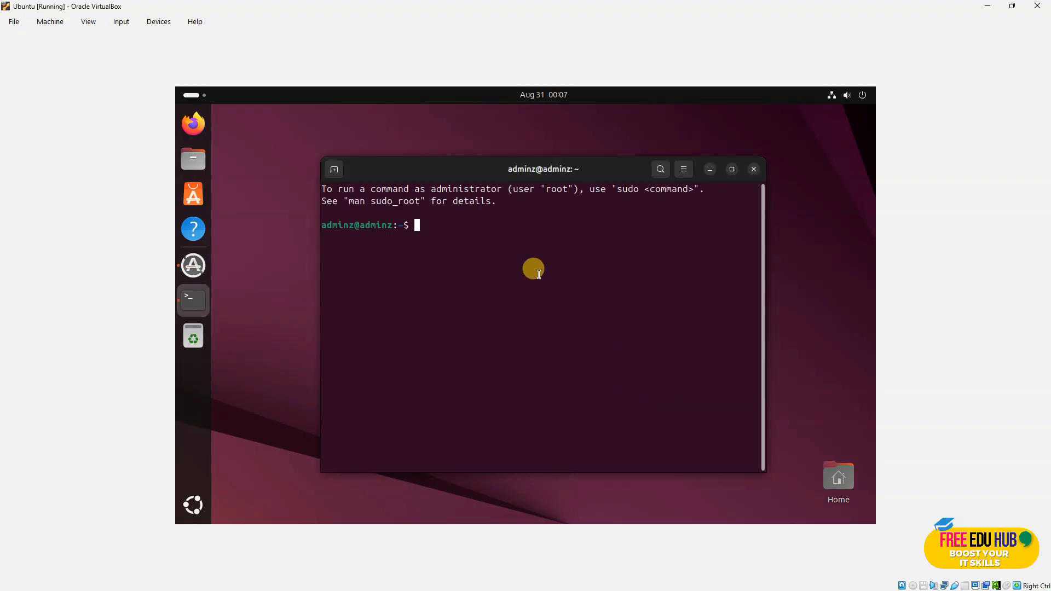